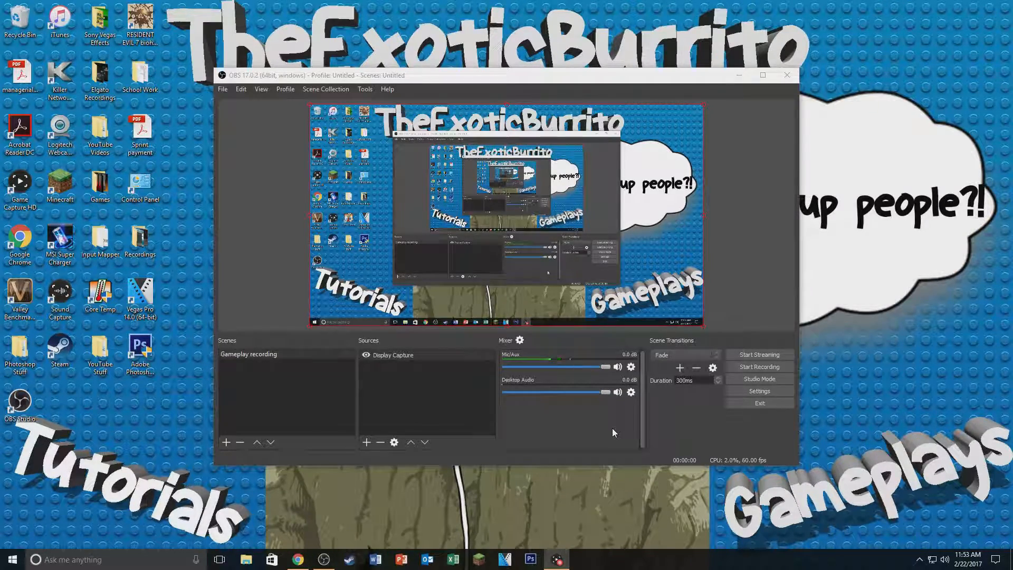
Step: Open OBS Settings, preview the Default theme, then return the theme to Dark
{"action": "left_click", "coordinate": [759, 391]}
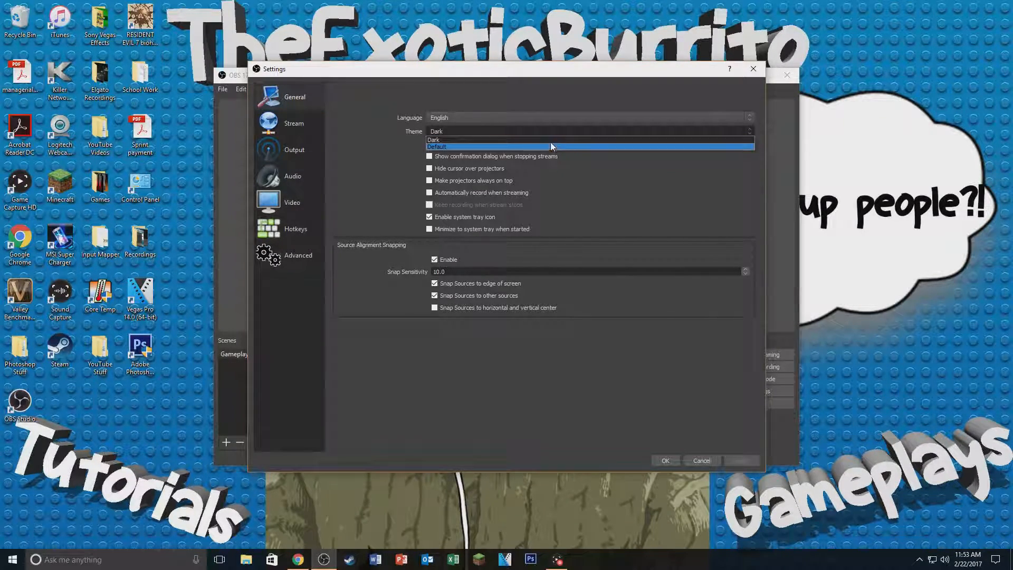
{"action": "mouse_move", "coordinate": [459, 147]}
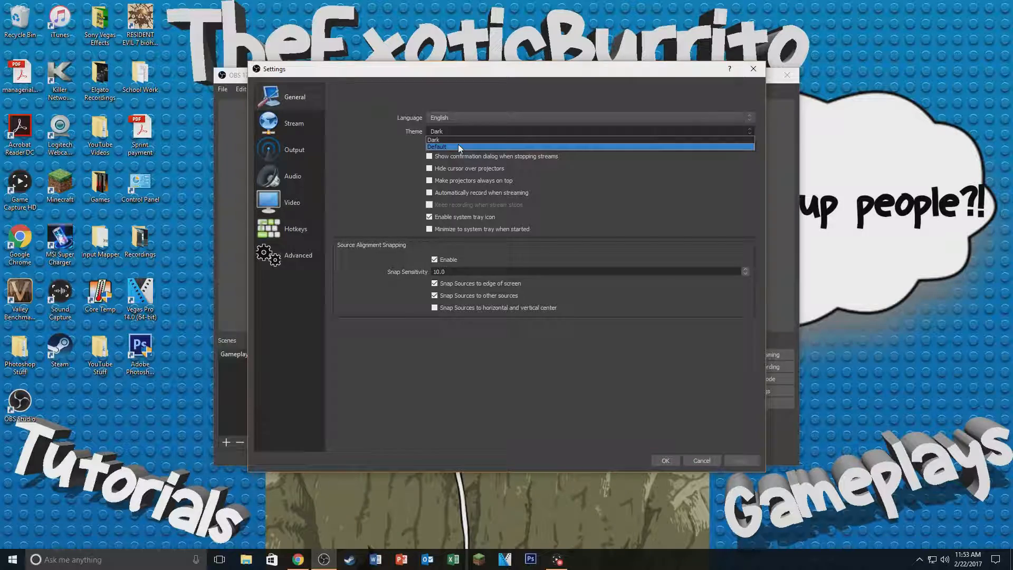
{"action": "left_click", "coordinate": [459, 147]}
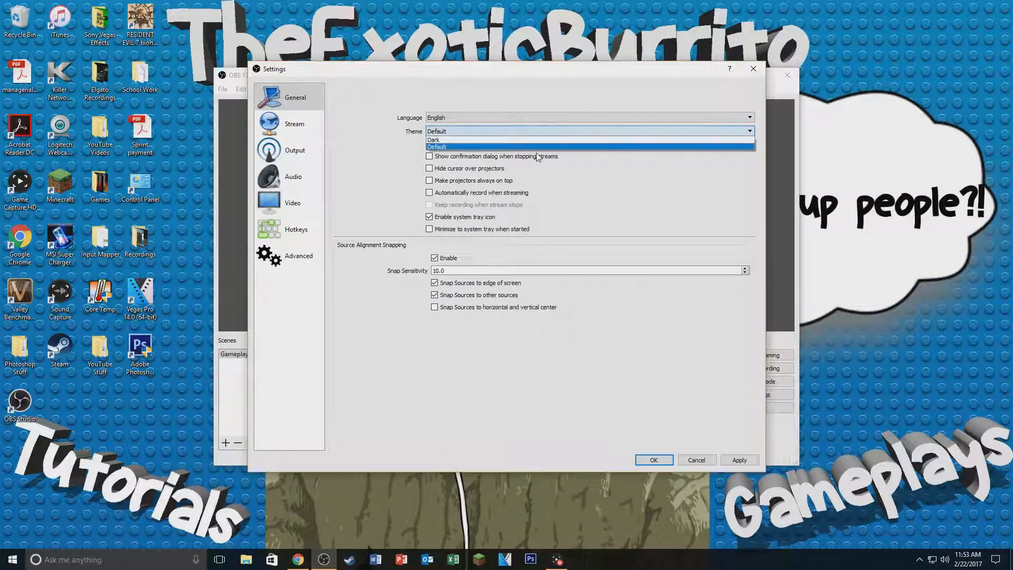
{"action": "left_click", "coordinate": [434, 139]}
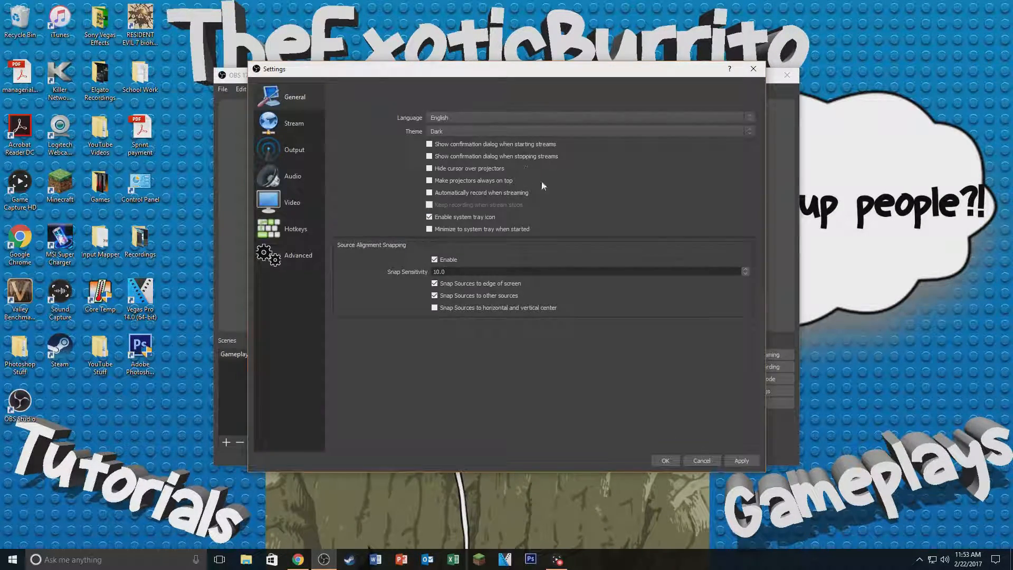
{"action": "mouse_move", "coordinate": [612, 234]}
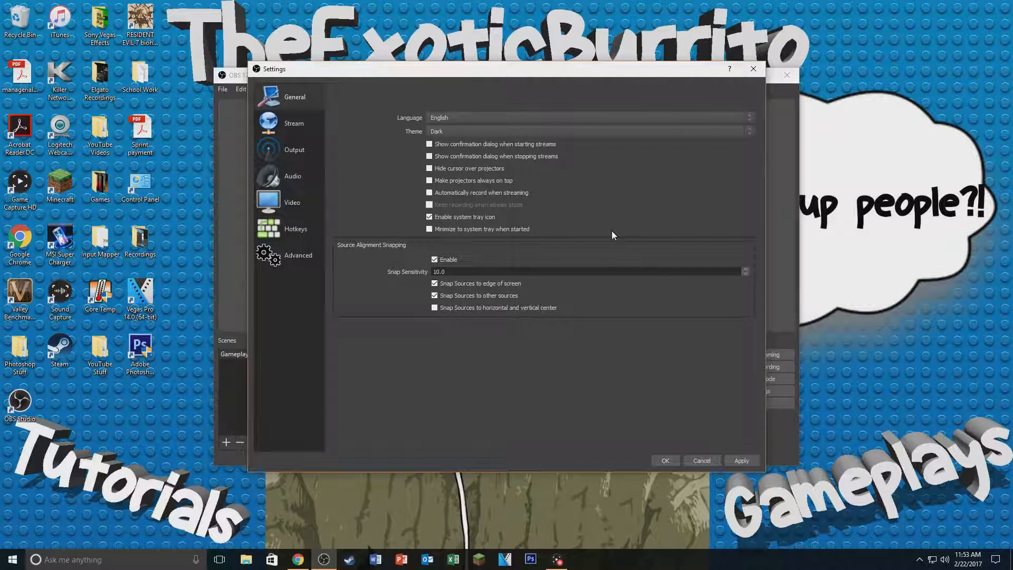
{"action": "mouse_move", "coordinate": [346, 211]}
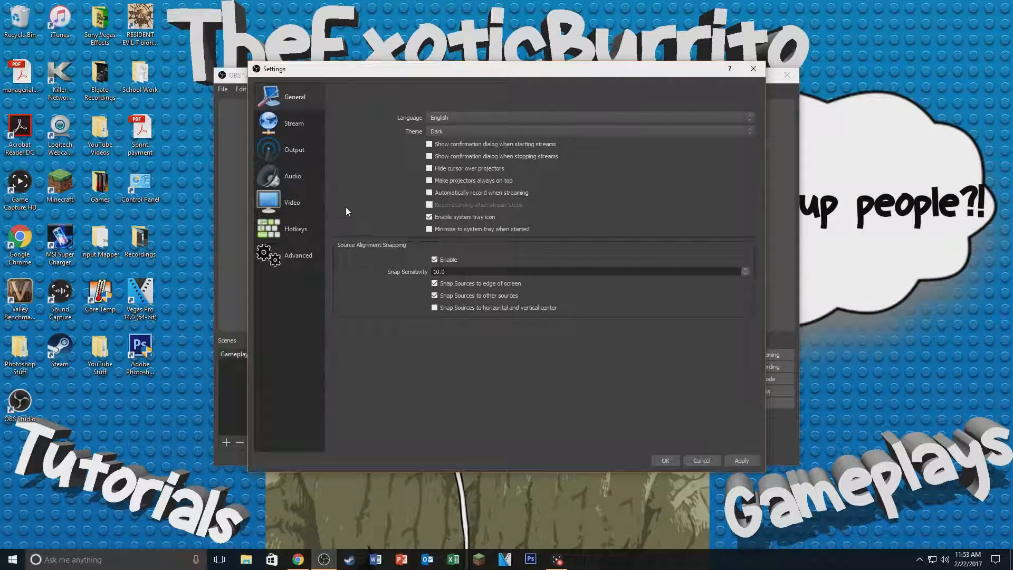
{"action": "mouse_move", "coordinate": [536, 192]}
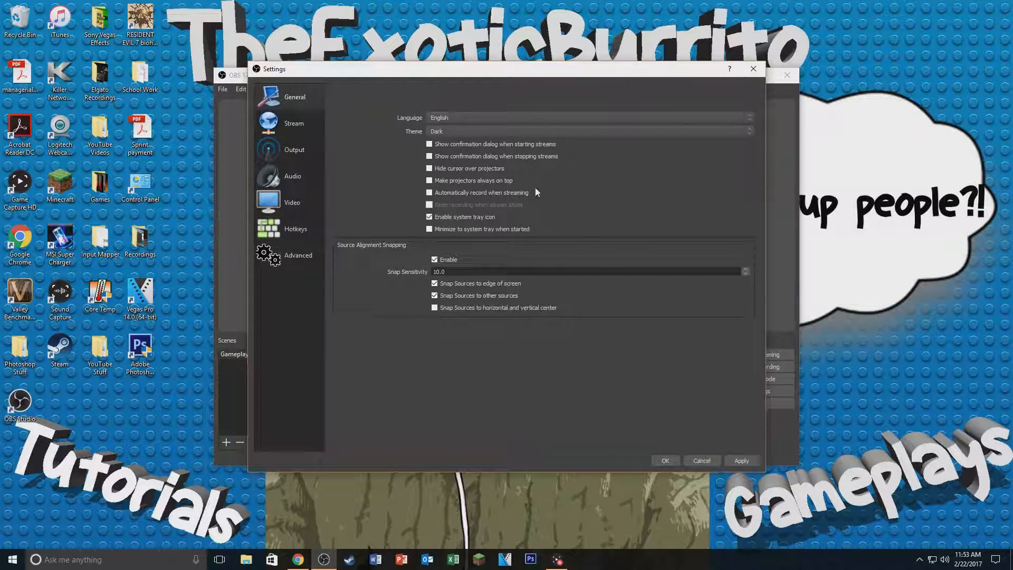
{"action": "mouse_move", "coordinate": [331, 201]}
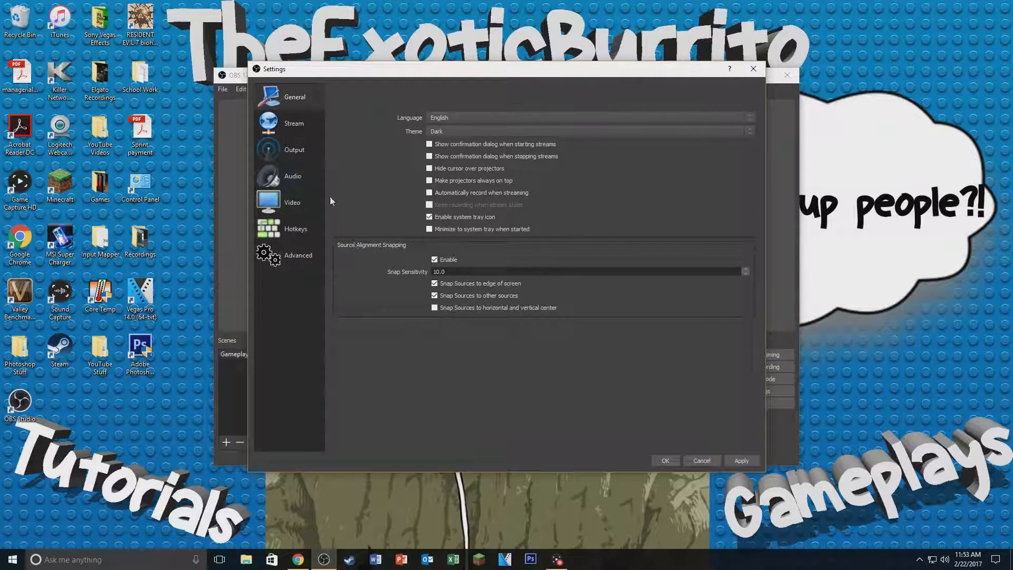
Step: Show the Output page's Recording options with Output Mode kept on Advanced
{"action": "left_click", "coordinate": [294, 149]}
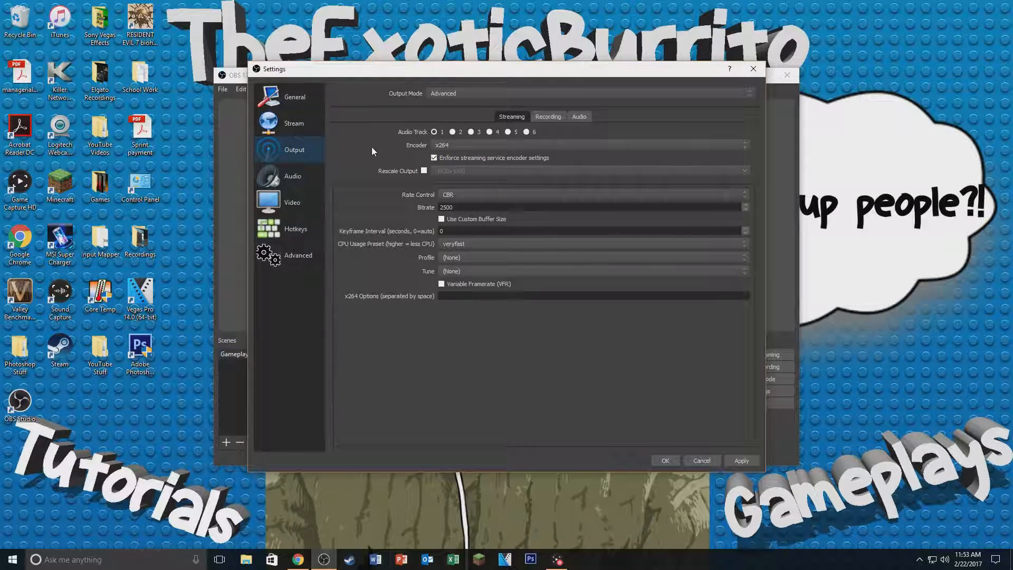
{"action": "mouse_move", "coordinate": [345, 159]}
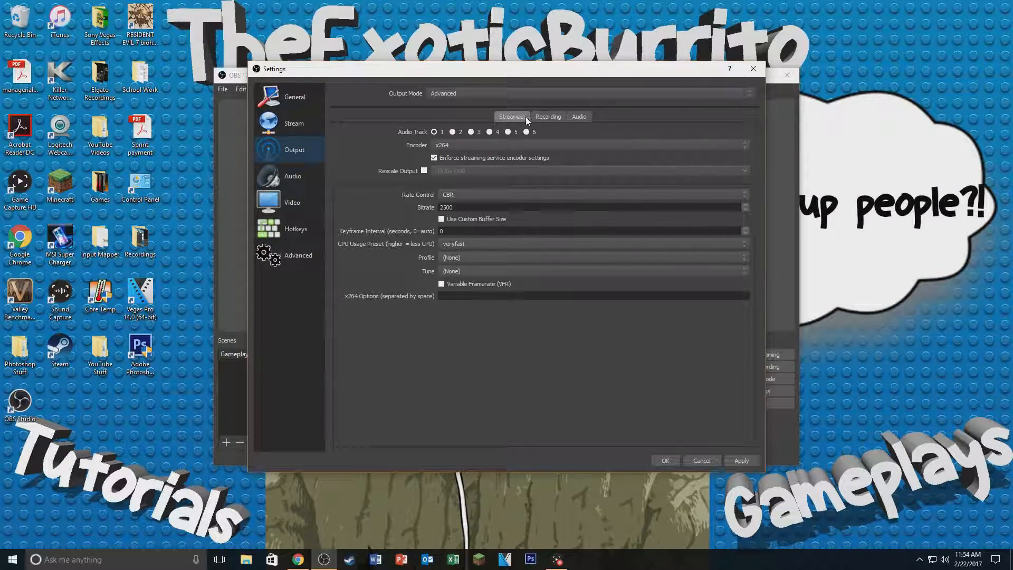
{"action": "left_click", "coordinate": [547, 116]}
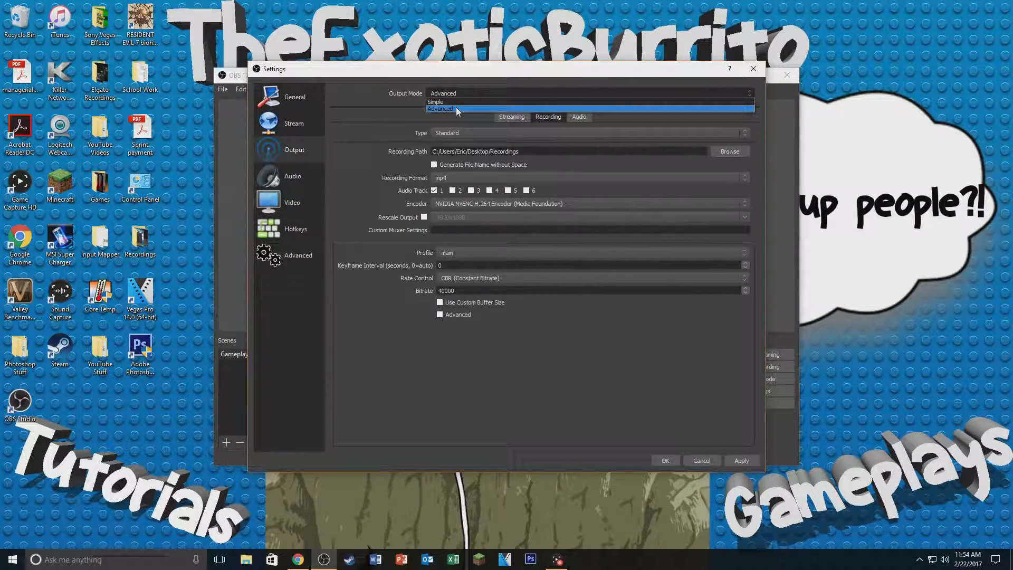
{"action": "left_click", "coordinate": [440, 108]}
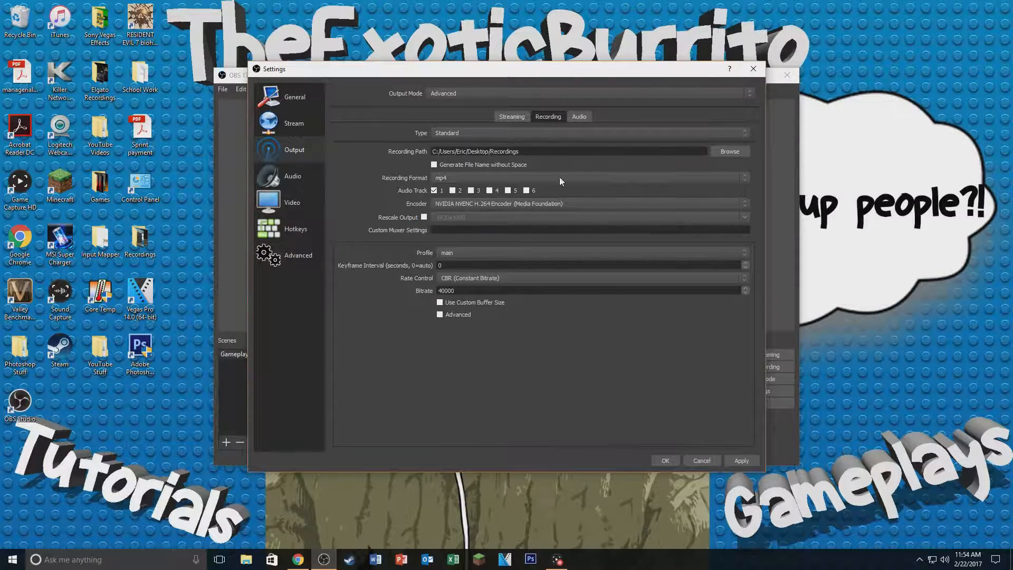
{"action": "mouse_move", "coordinate": [433, 220]}
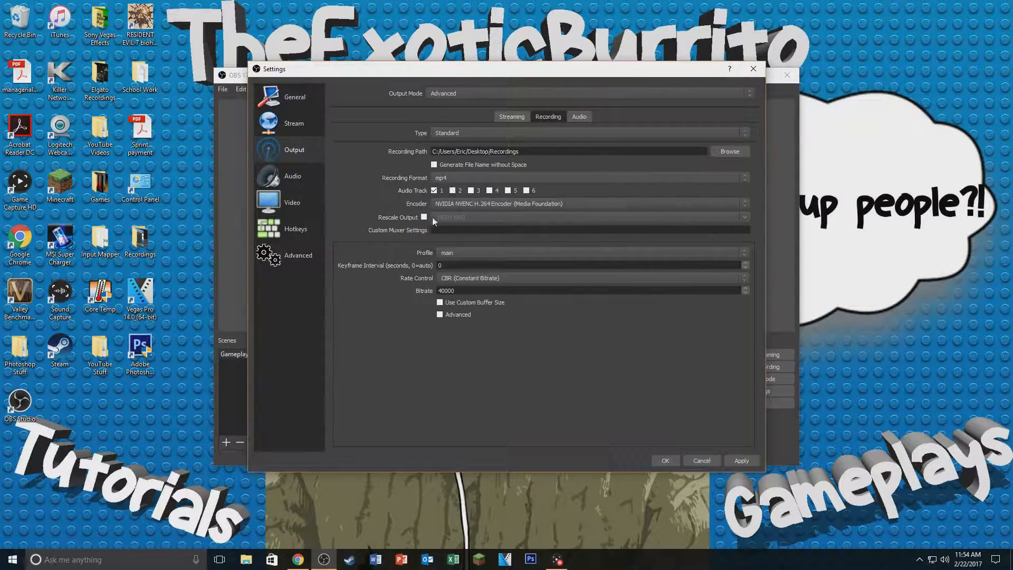
{"action": "mouse_move", "coordinate": [544, 284]}
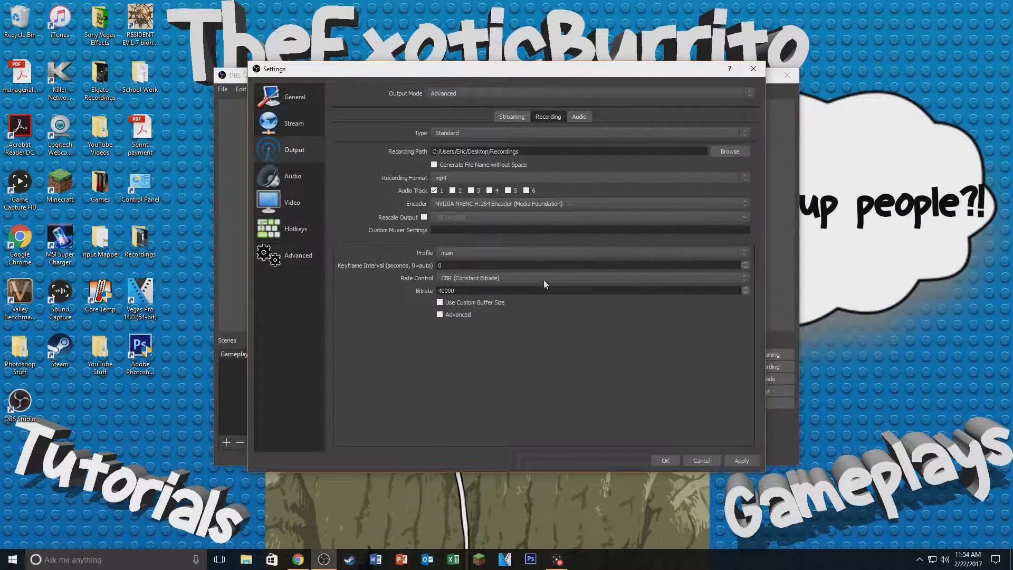
{"action": "mouse_move", "coordinate": [517, 345]}
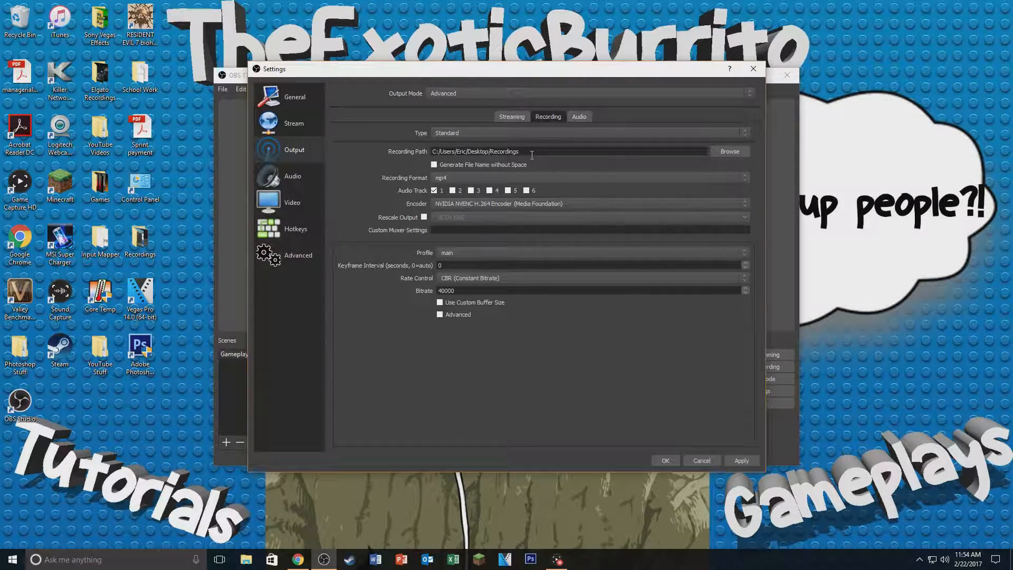
{"action": "mouse_move", "coordinate": [743, 164]}
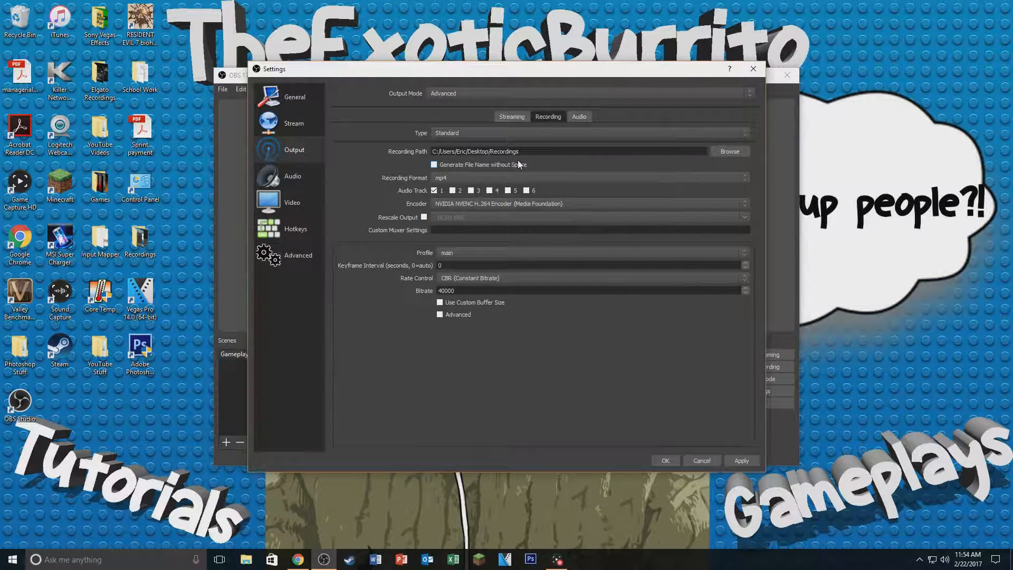
{"action": "mouse_move", "coordinate": [454, 336]}
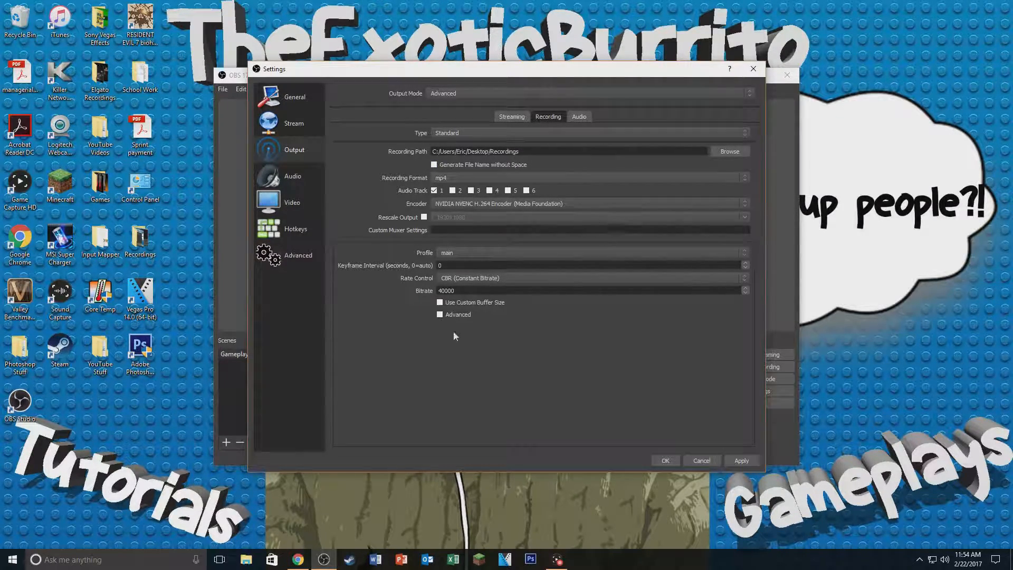
{"action": "mouse_move", "coordinate": [159, 250]}
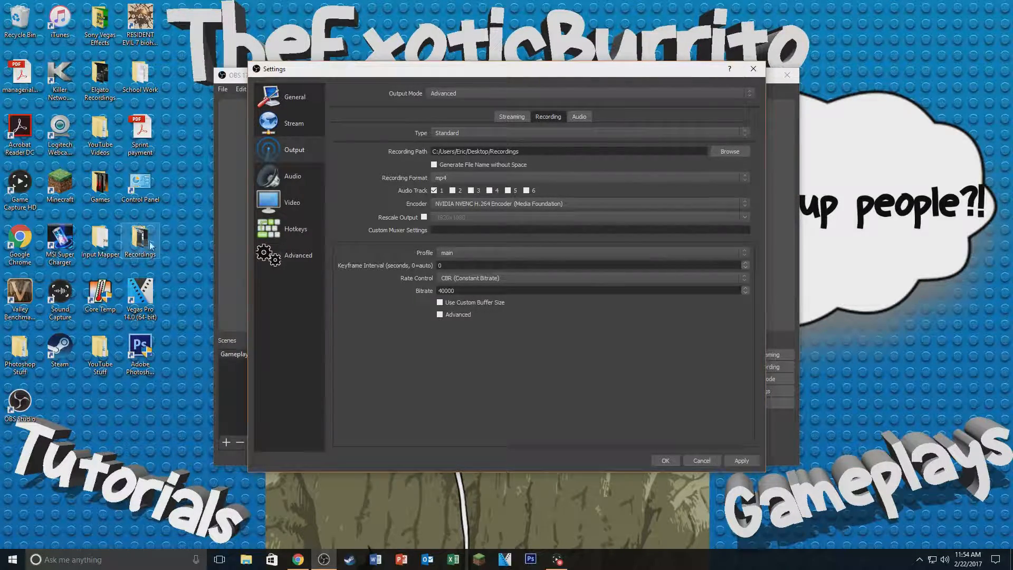
{"action": "mouse_move", "coordinate": [458, 300]}
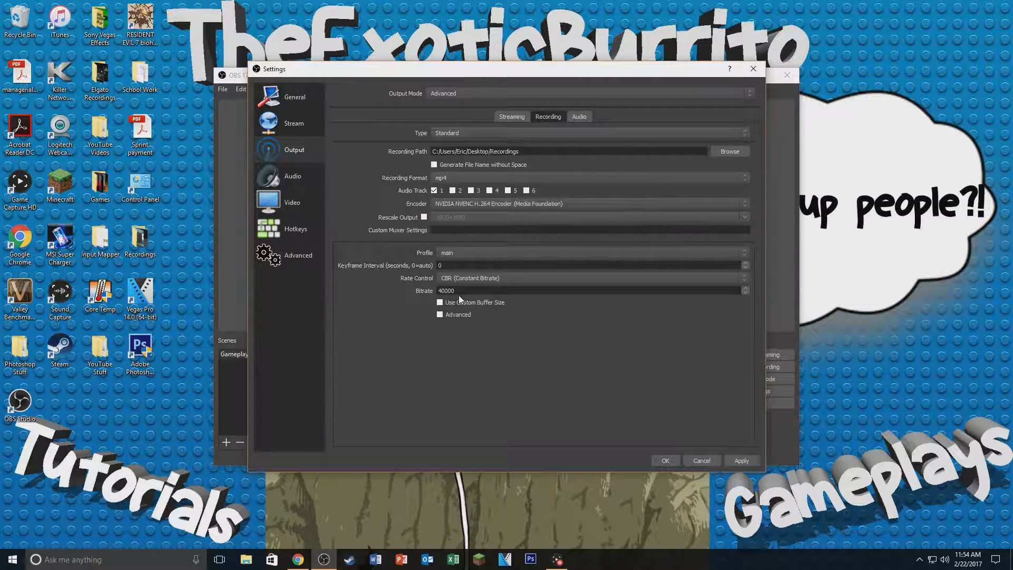
{"action": "mouse_move", "coordinate": [513, 126]}
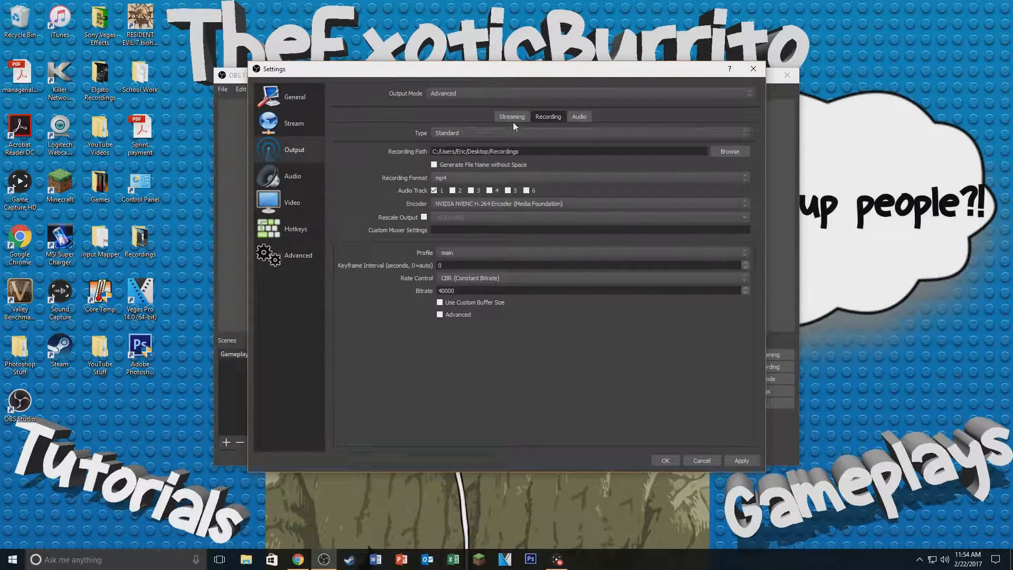
{"action": "mouse_move", "coordinate": [503, 178]}
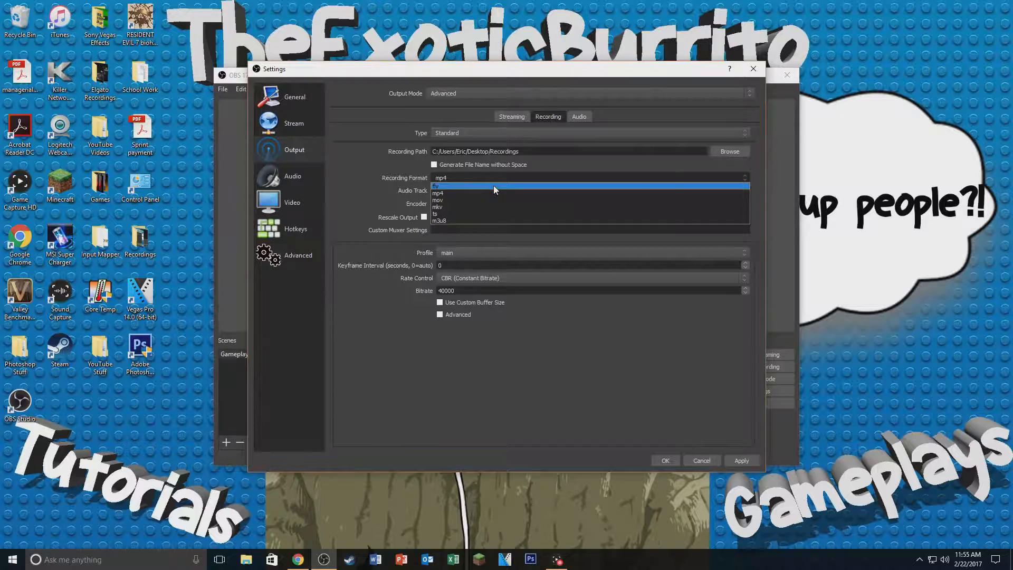
Step: Keep mp4 as the recording format and list the available recording encoders
{"action": "left_click", "coordinate": [438, 192]}
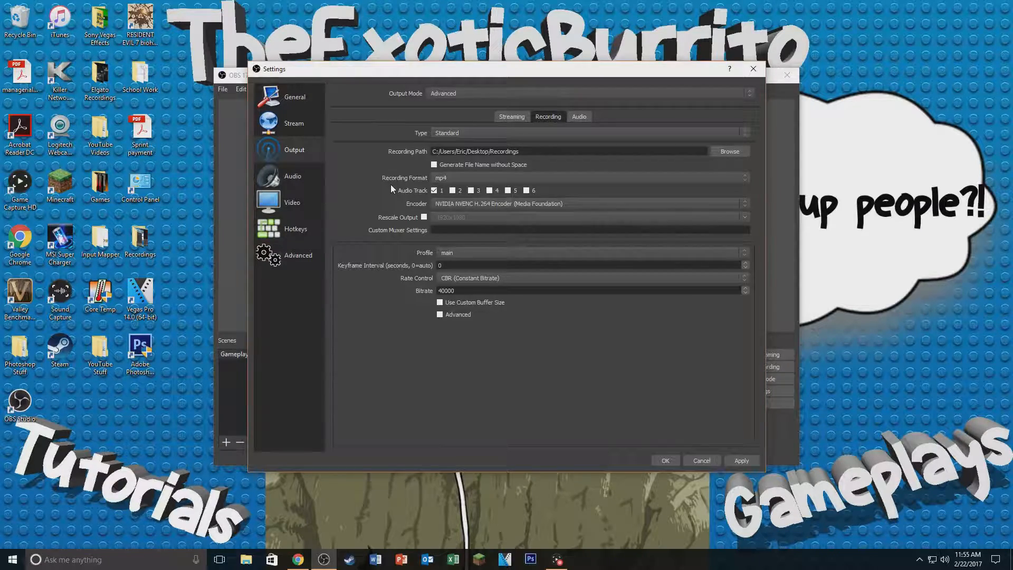
{"action": "mouse_move", "coordinate": [452, 198]}
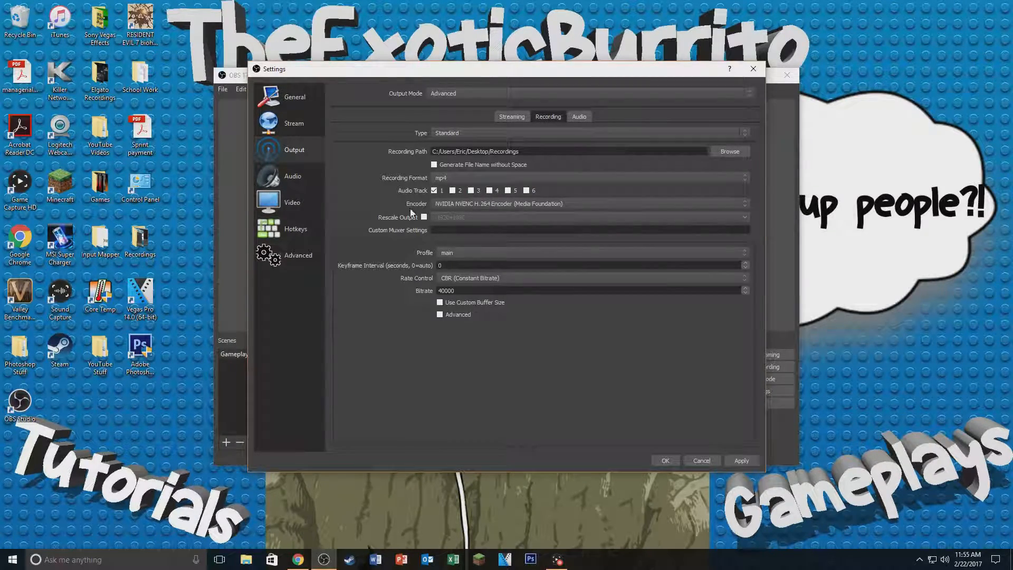
{"action": "left_click", "coordinate": [743, 203]}
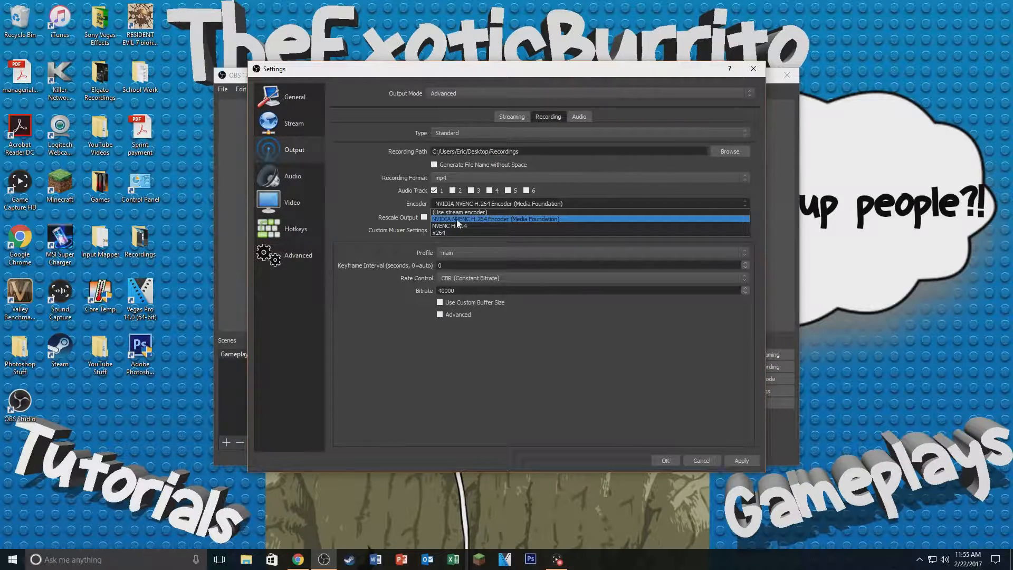
{"action": "mouse_move", "coordinate": [457, 226]}
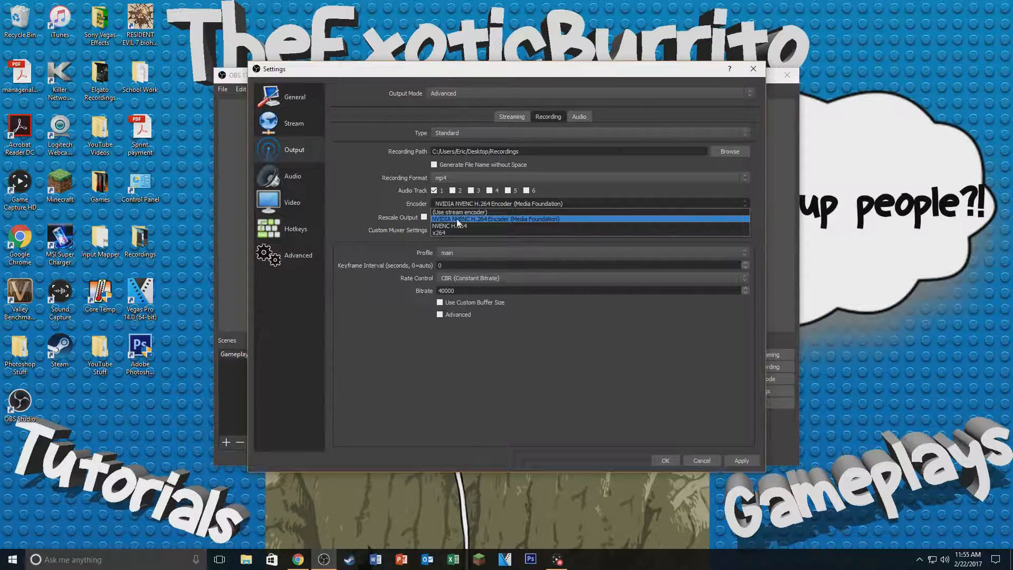
Step: Keep the NVENC H.264 encoder, main profile and CBR rate control at 40000
{"action": "left_click", "coordinate": [495, 219]}
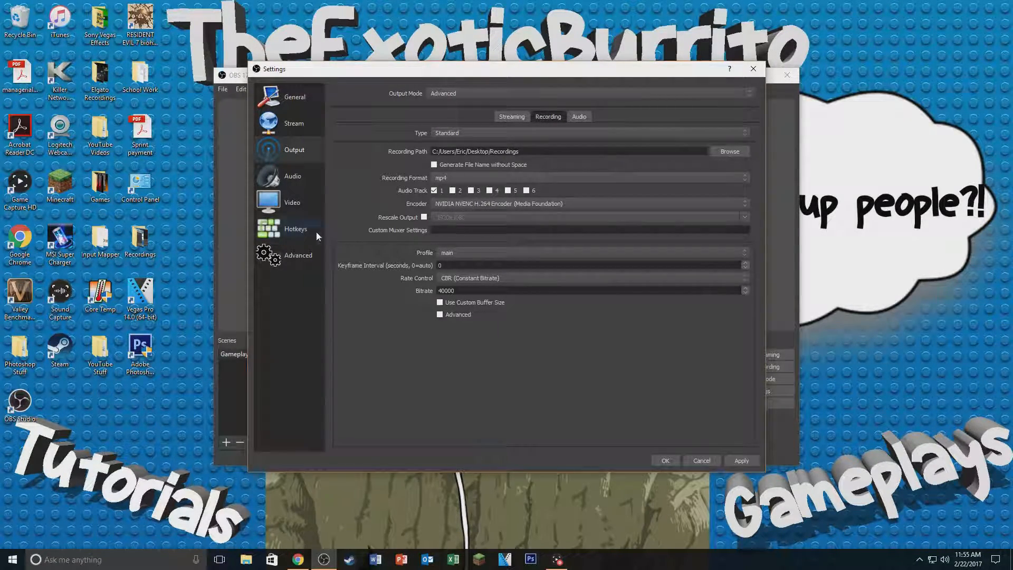
{"action": "mouse_move", "coordinate": [470, 240]}
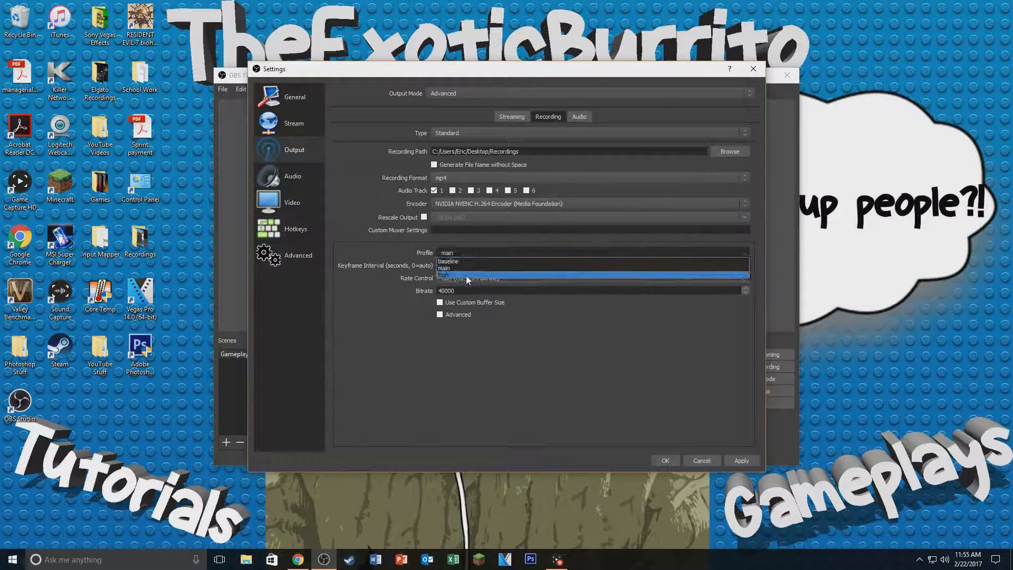
{"action": "left_click", "coordinate": [468, 268]}
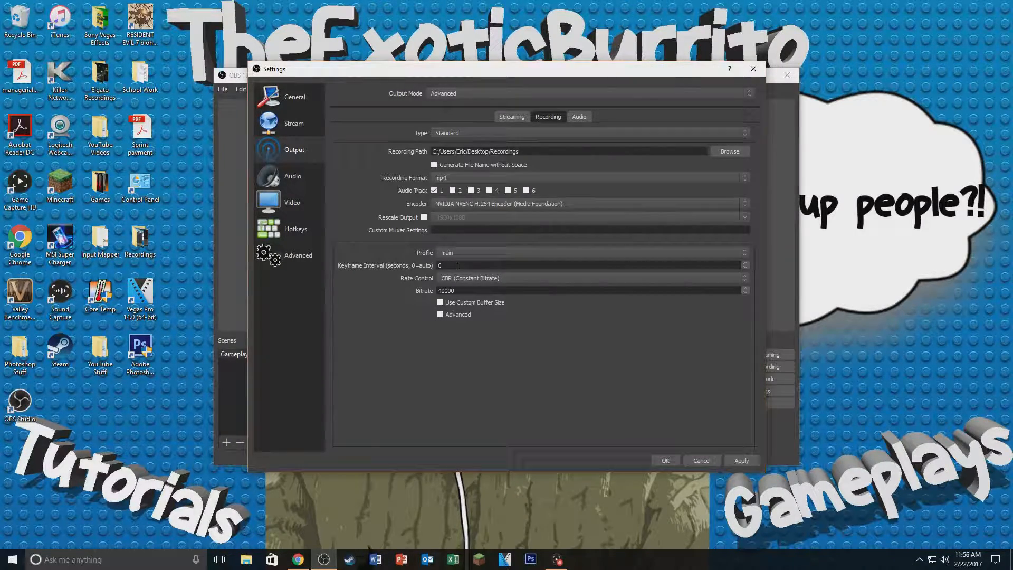
{"action": "mouse_move", "coordinate": [467, 288]}
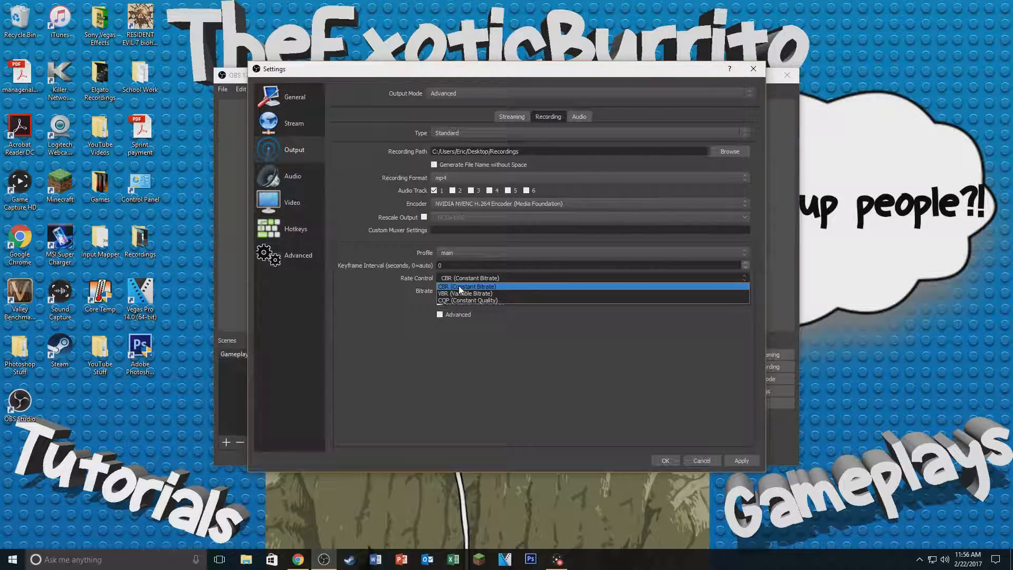
{"action": "left_click", "coordinate": [466, 286]}
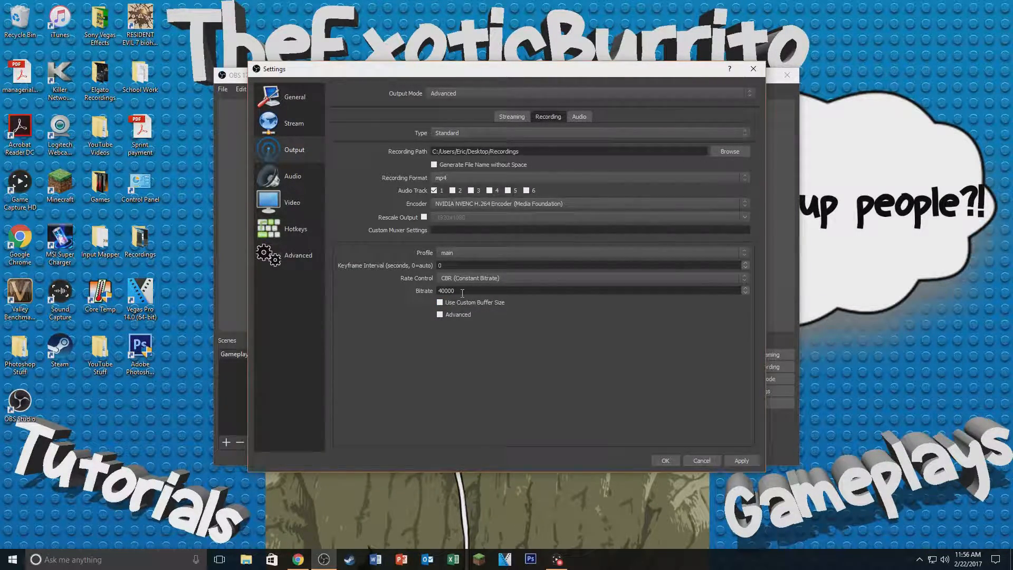
{"action": "mouse_move", "coordinate": [488, 221]}
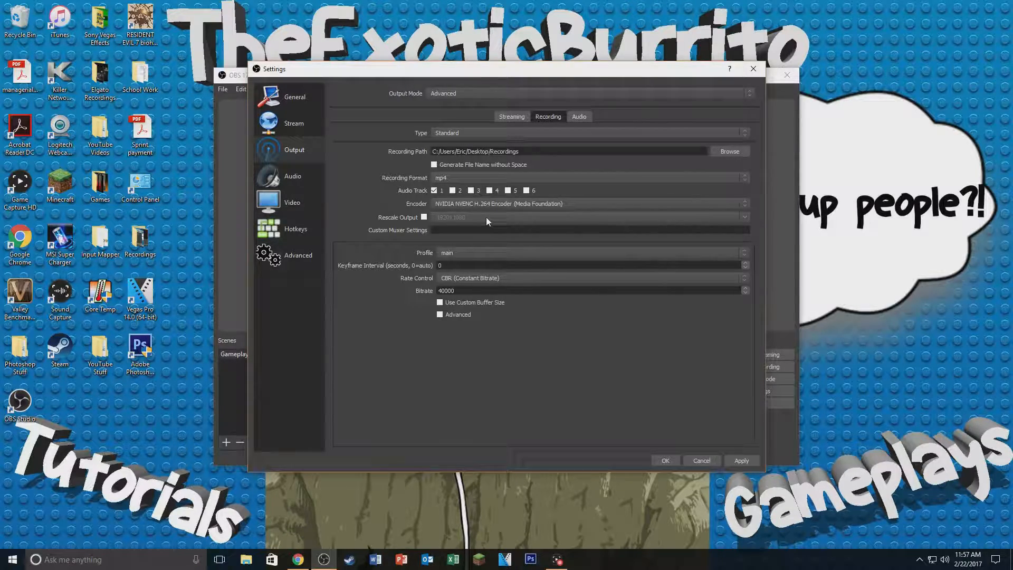
Step: Choose Track 1's audio bitrate on the Output Audio tab
{"action": "left_click", "coordinate": [578, 116]}
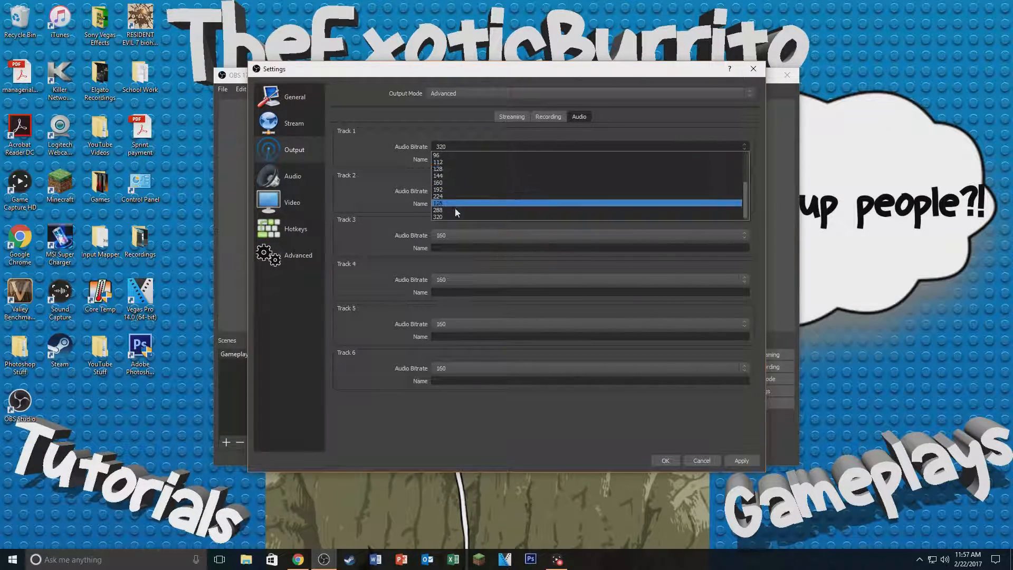
{"action": "left_click", "coordinate": [452, 202]}
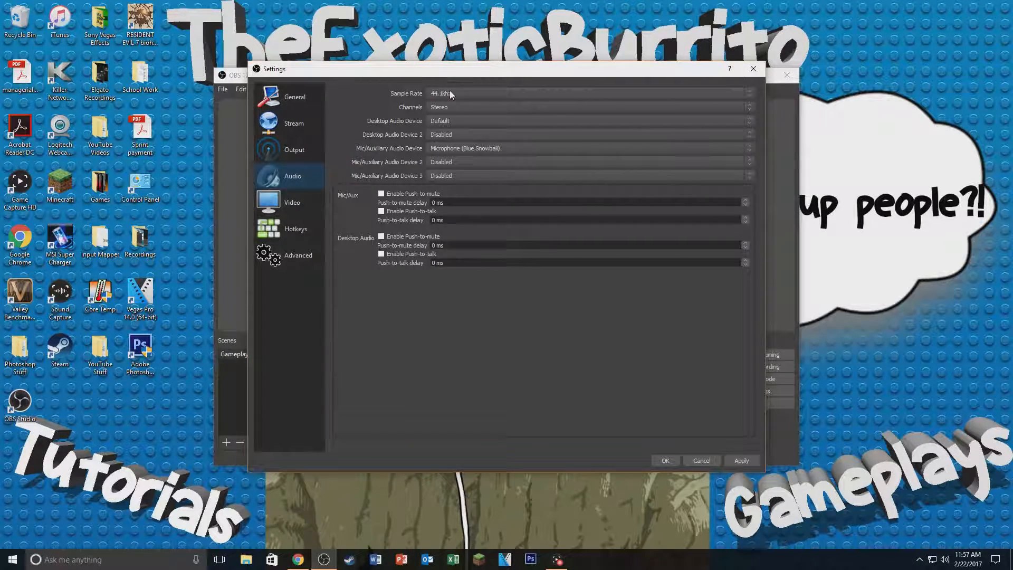
{"action": "mouse_move", "coordinate": [594, 193]}
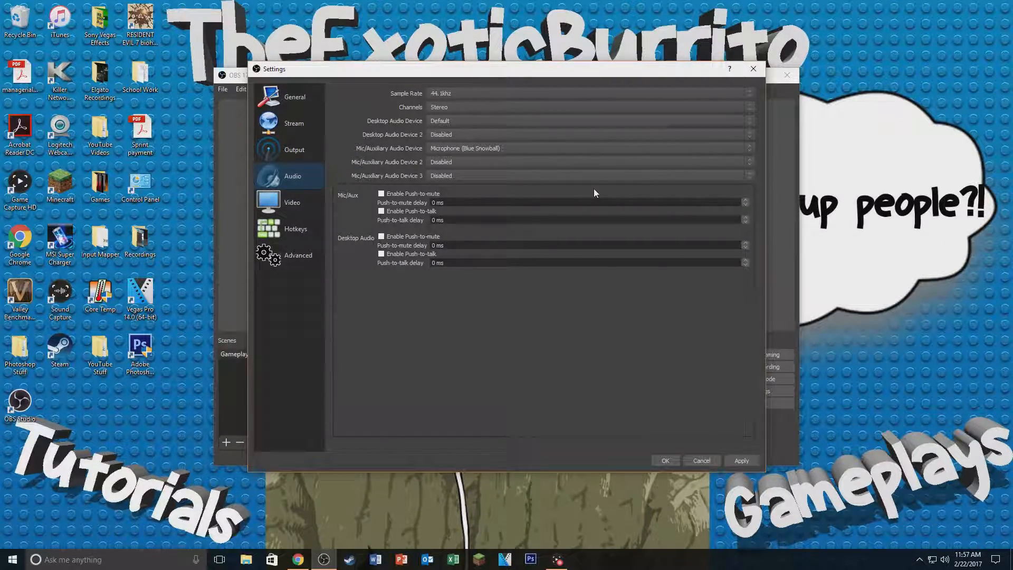
{"action": "mouse_move", "coordinate": [608, 189]}
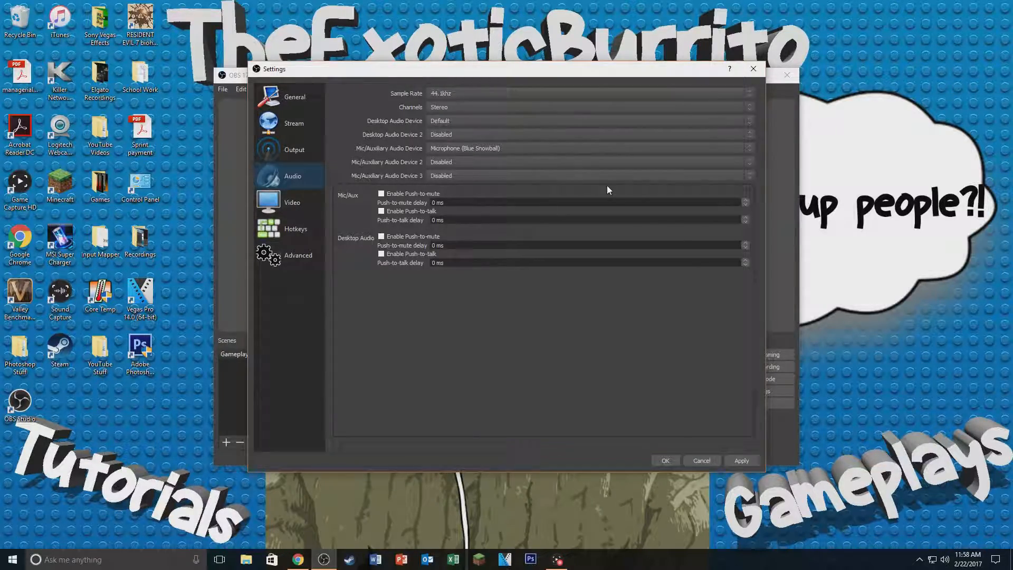
{"action": "mouse_move", "coordinate": [945, 559]}
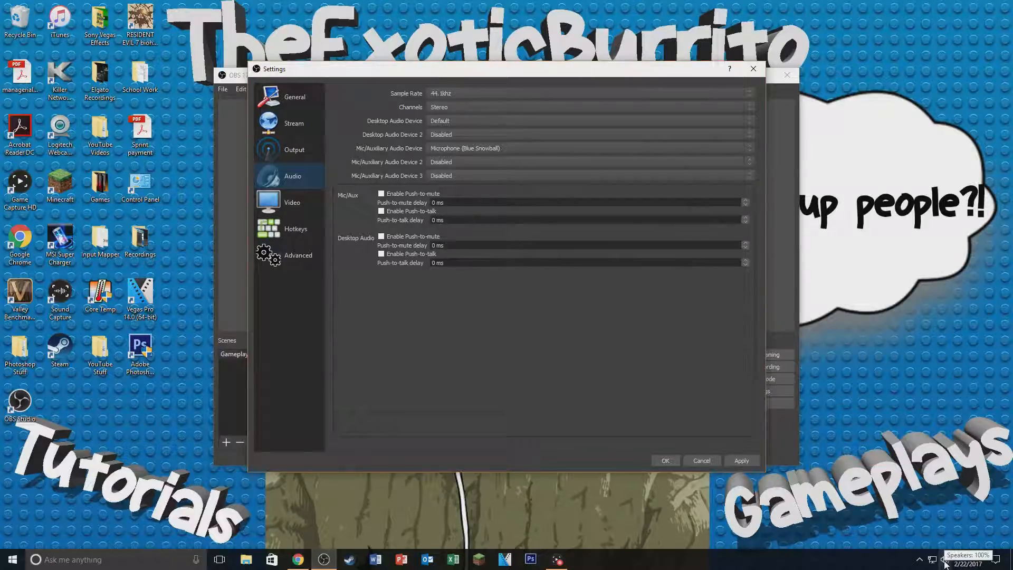
Step: Open Windows Recording devices and bring up the Blue Snowball microphone's options menu
{"action": "right_click", "coordinate": [932, 559]}
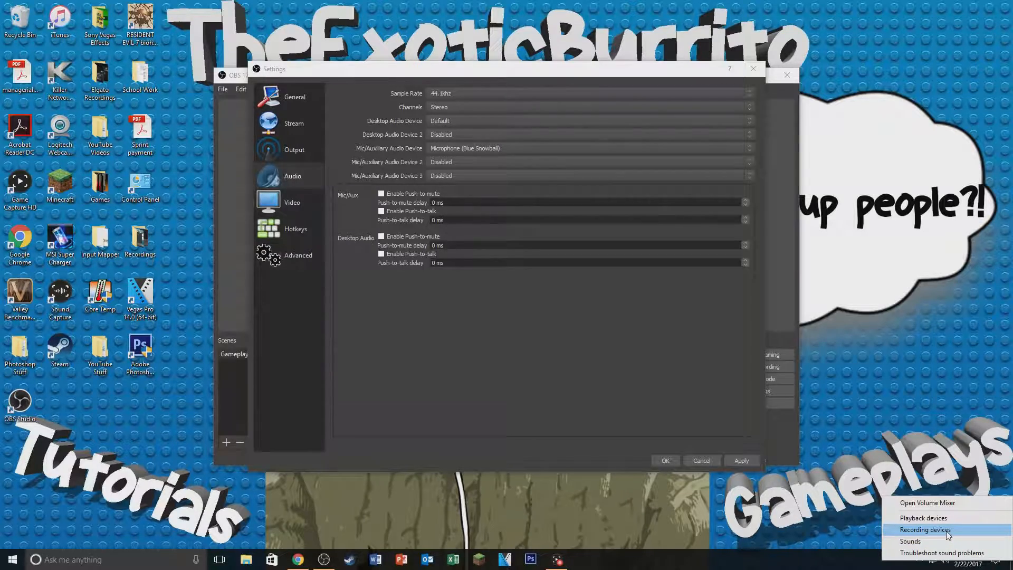
{"action": "left_click", "coordinate": [924, 530]}
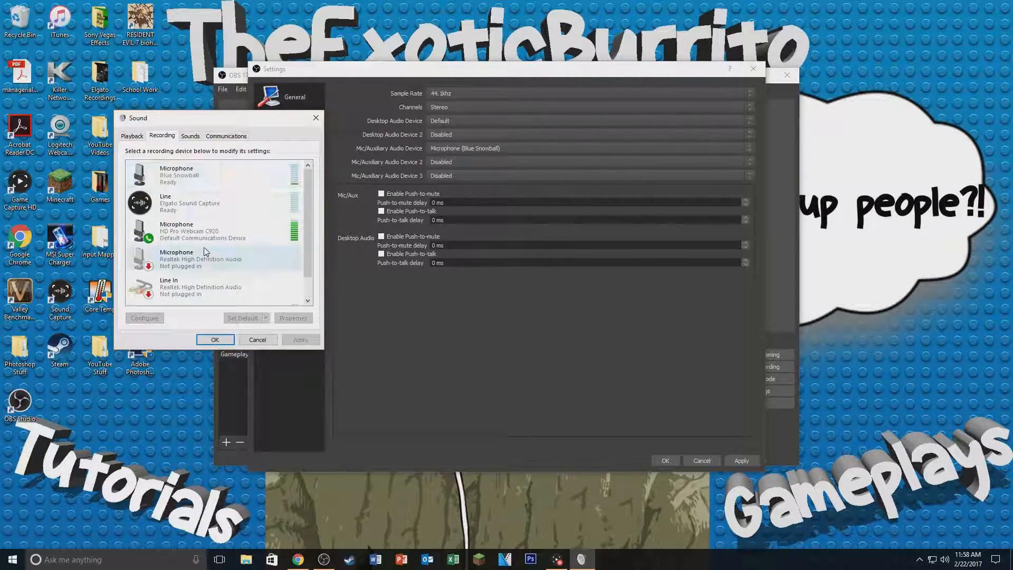
{"action": "left_click", "coordinate": [202, 230]}
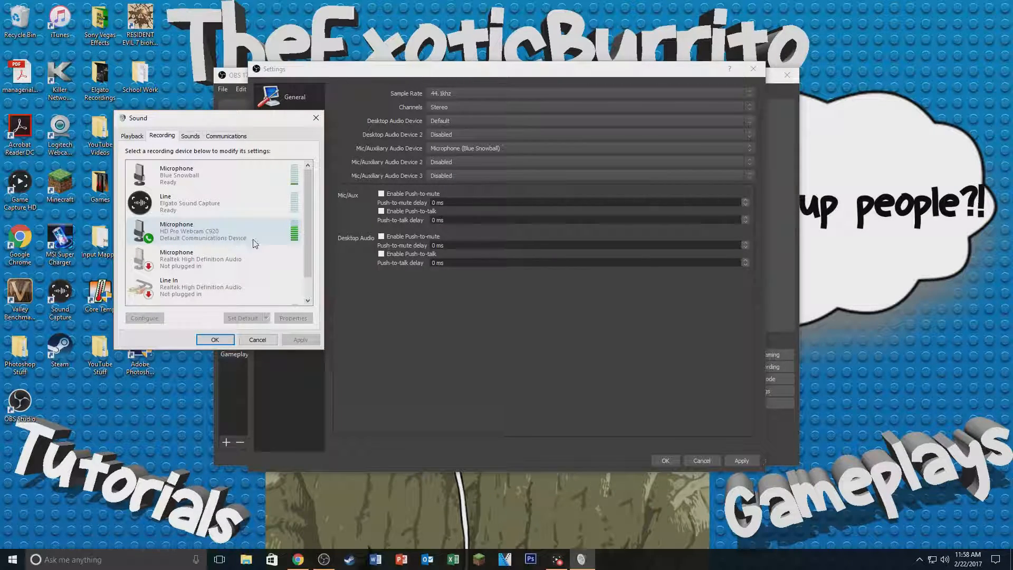
{"action": "left_click", "coordinate": [194, 175]}
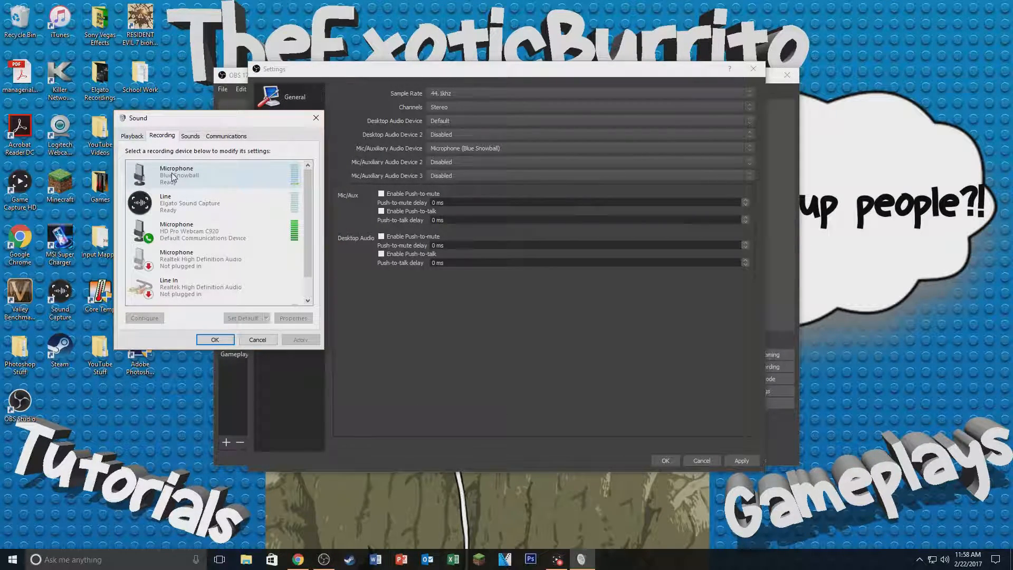
{"action": "right_click", "coordinate": [174, 174]}
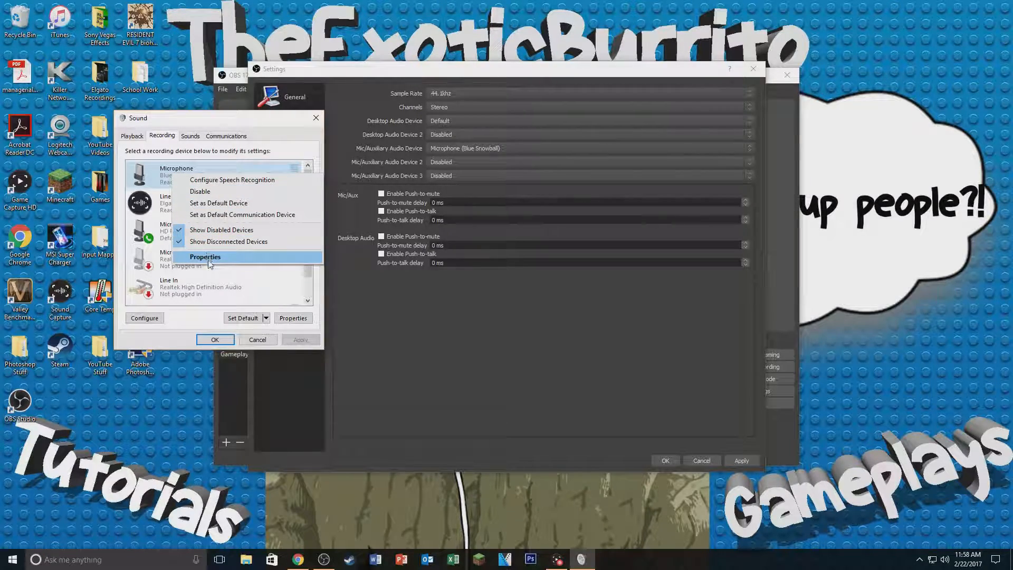
Step: Change the Blue Snowball microphone's default sample format in its Advanced properties
{"action": "left_click", "coordinate": [204, 257]}
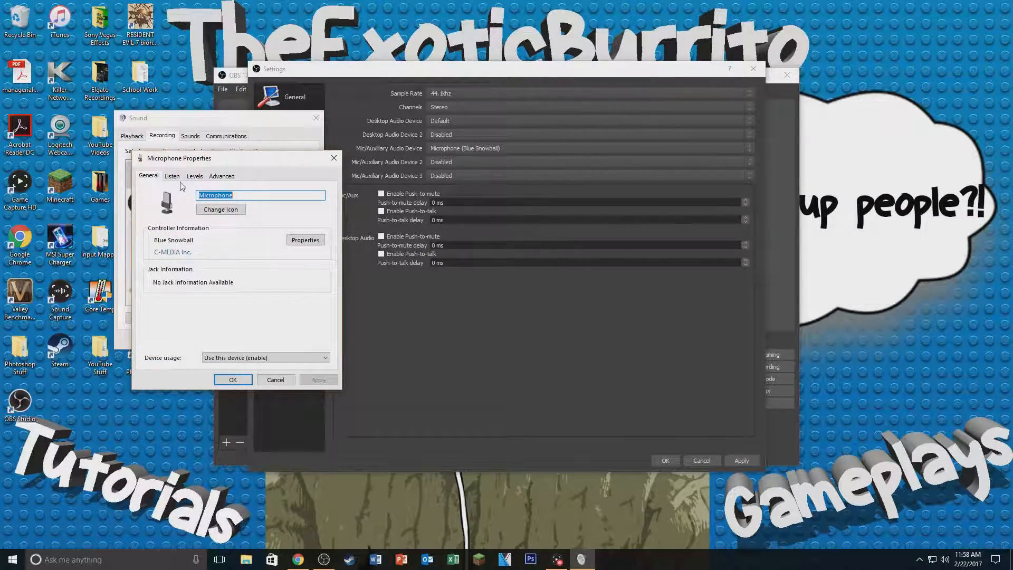
{"action": "left_click", "coordinate": [222, 175]}
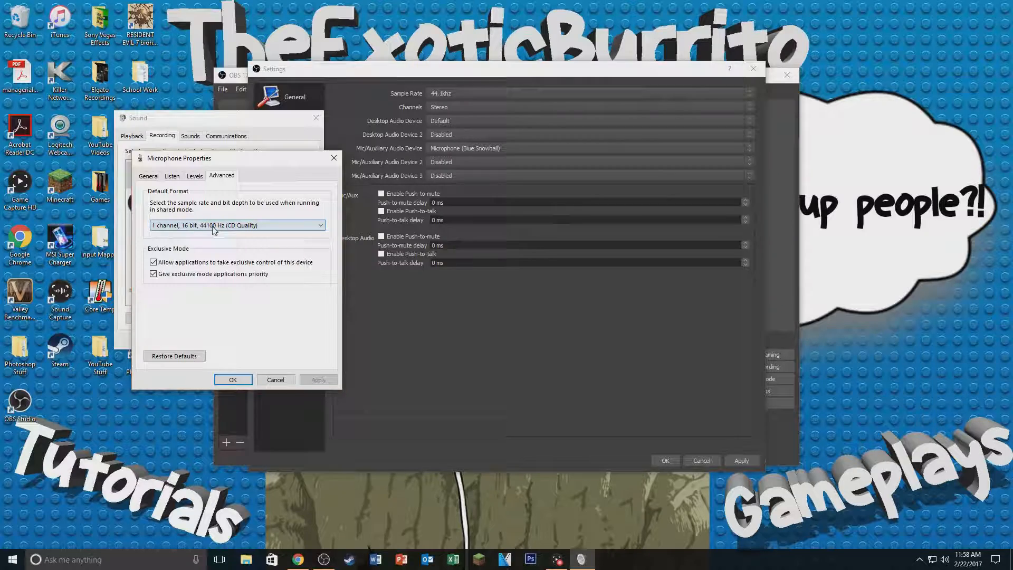
{"action": "left_click", "coordinate": [319, 225]}
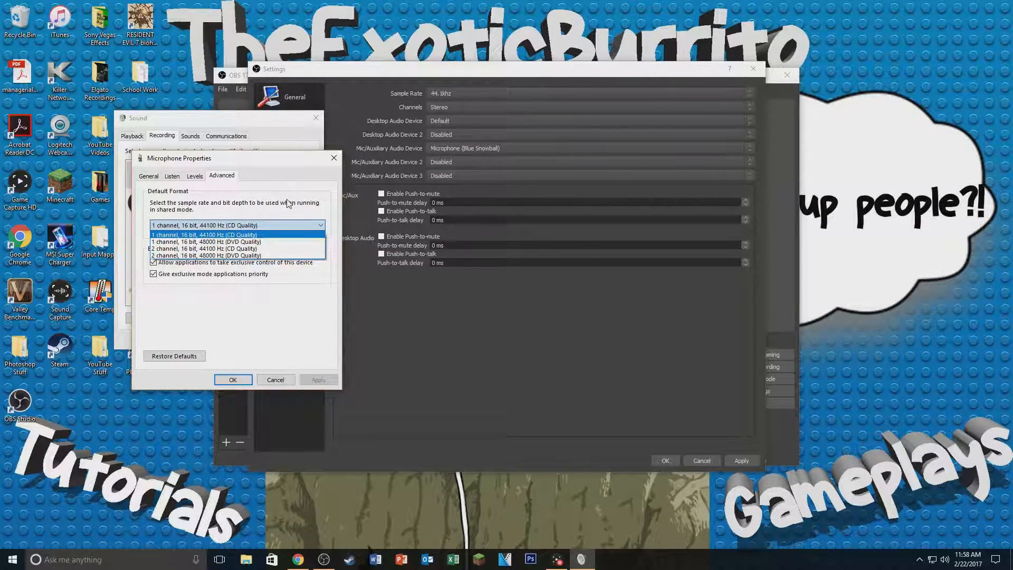
{"action": "left_click", "coordinate": [204, 225]}
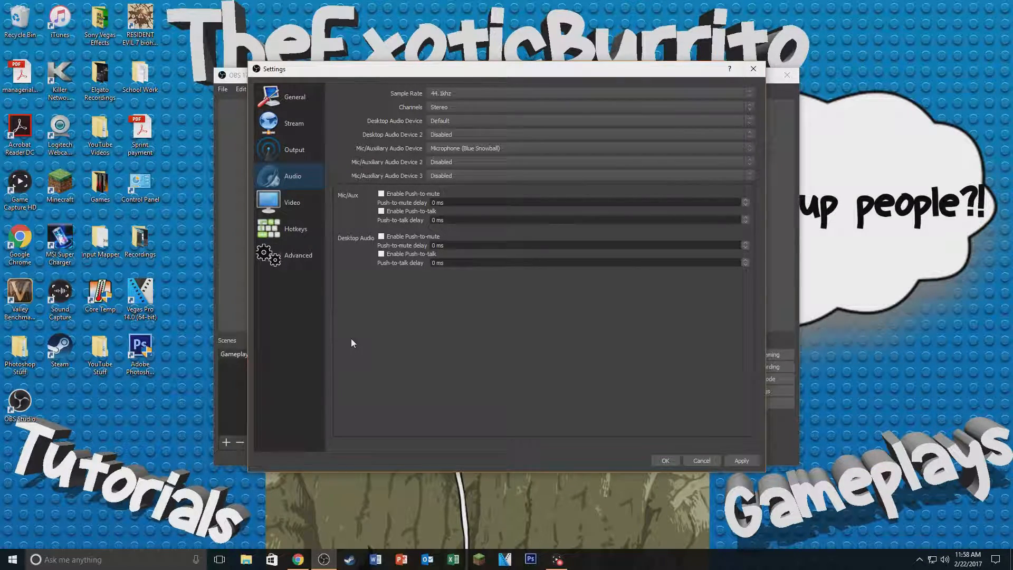
{"action": "mouse_move", "coordinate": [401, 76]}
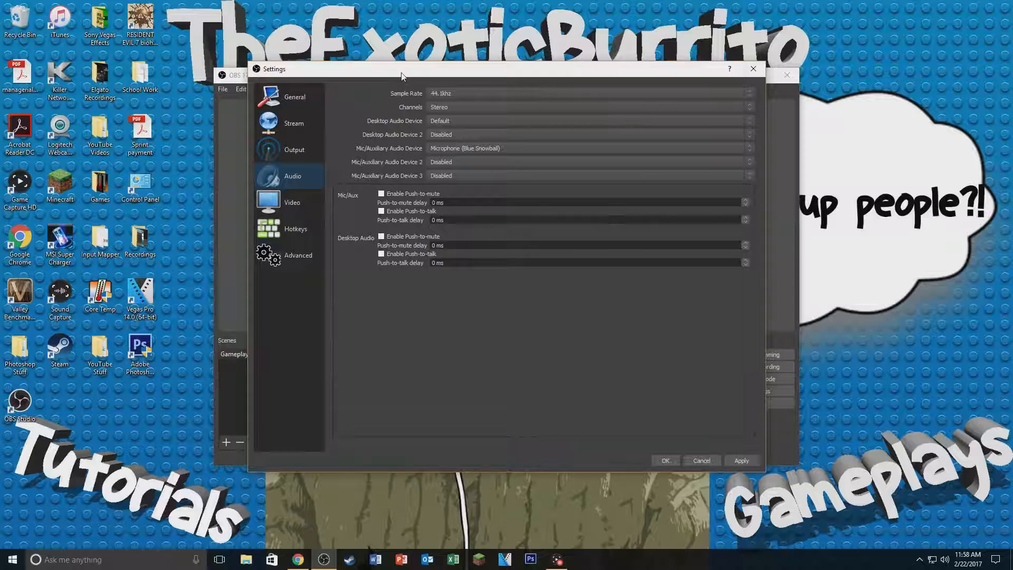
{"action": "mouse_move", "coordinate": [452, 109]}
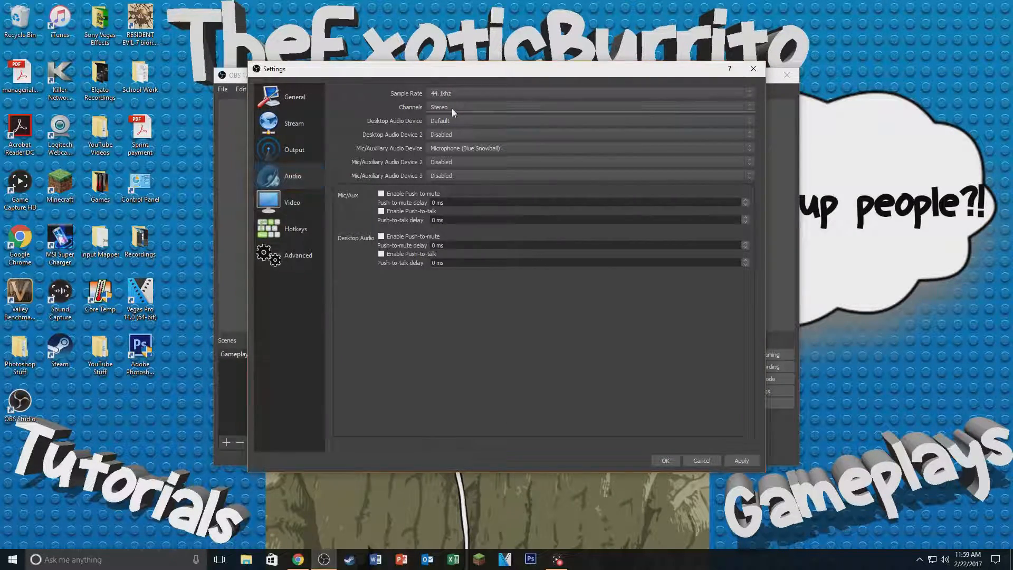
{"action": "mouse_move", "coordinate": [426, 138]}
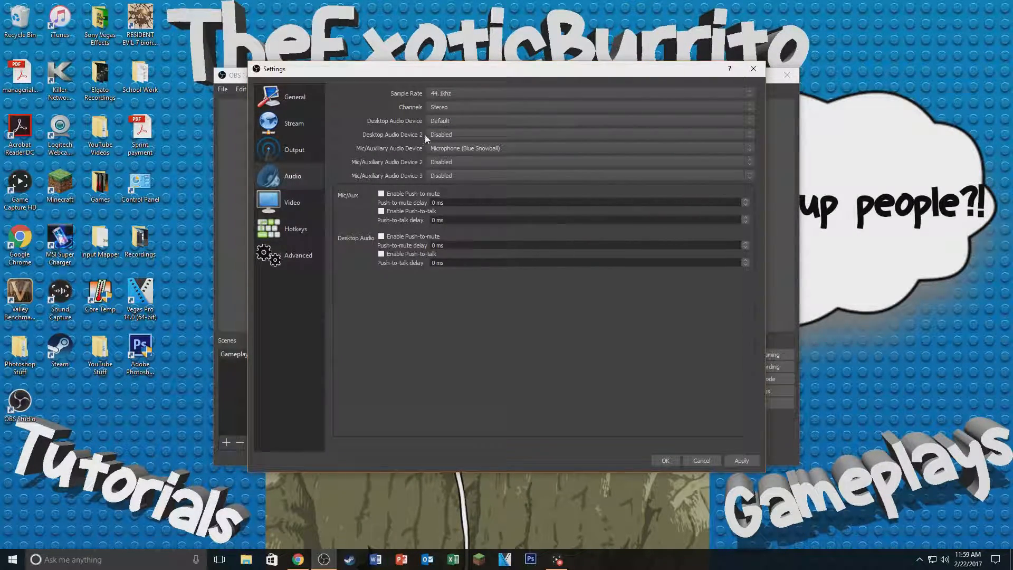
{"action": "mouse_move", "coordinate": [448, 128]}
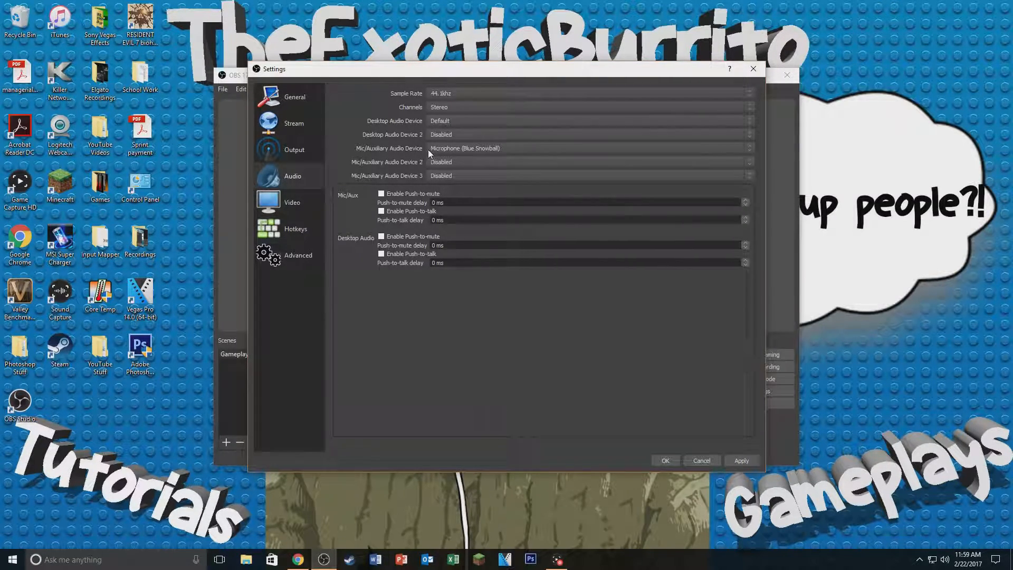
{"action": "mouse_move", "coordinate": [478, 141]}
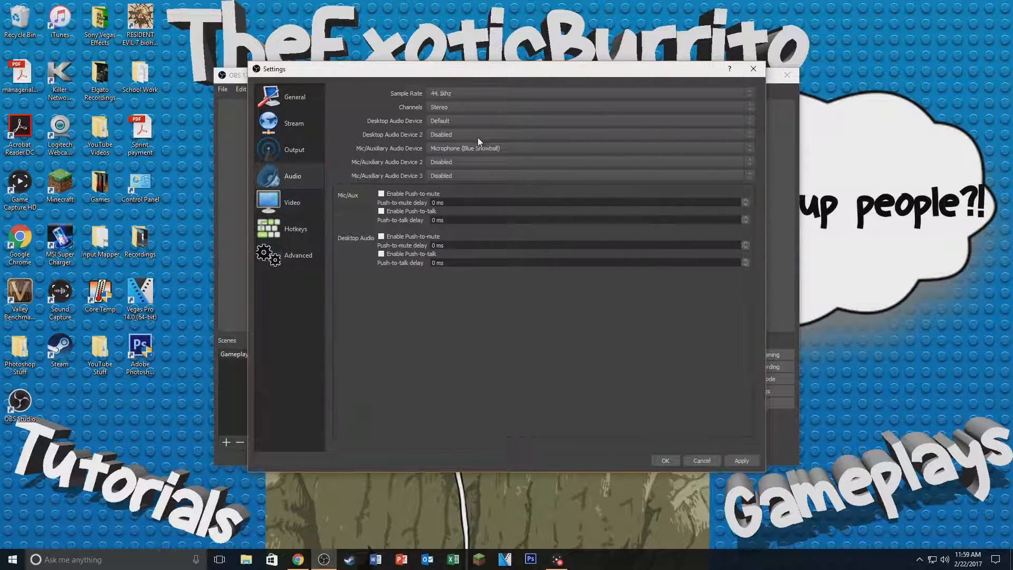
{"action": "mouse_move", "coordinate": [381, 153]}
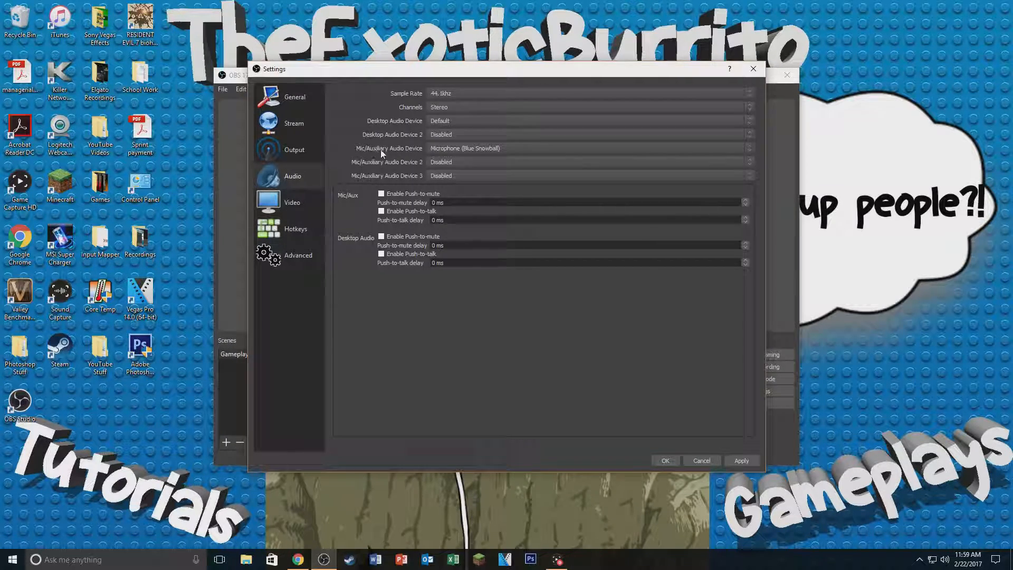
{"action": "mouse_move", "coordinate": [464, 154]}
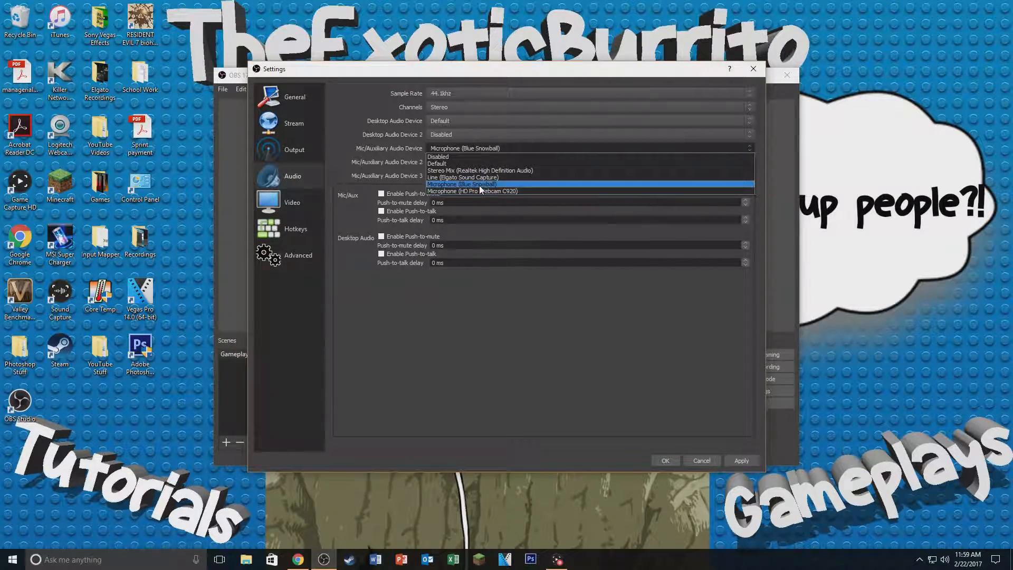
{"action": "left_click", "coordinate": [465, 162]}
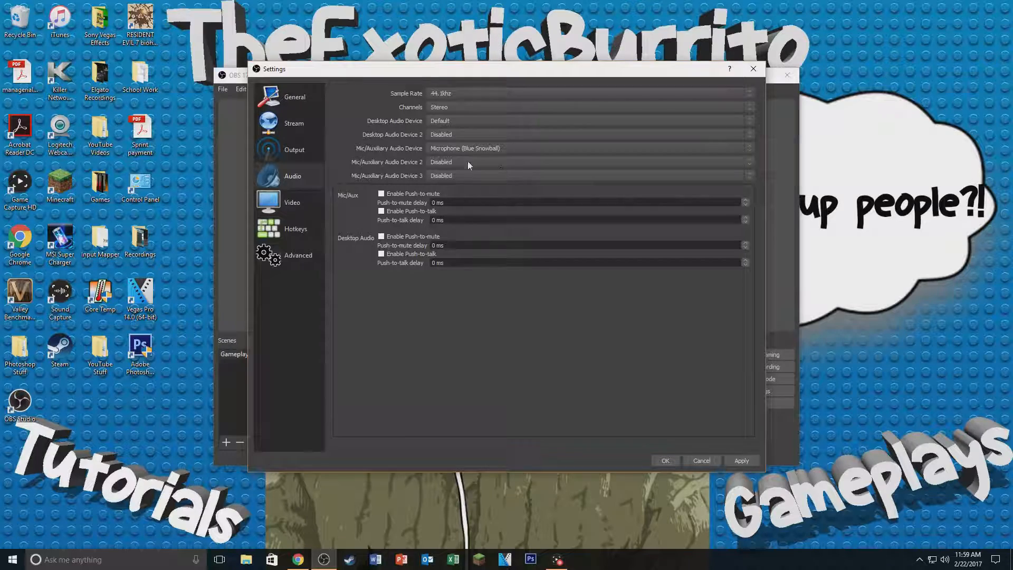
{"action": "mouse_move", "coordinate": [372, 213]}
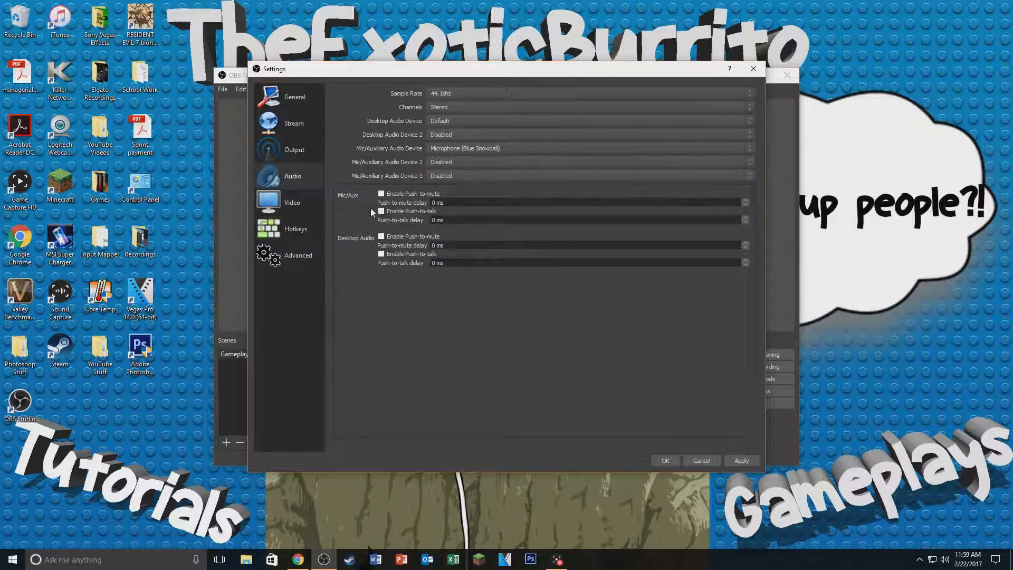
{"action": "mouse_move", "coordinate": [338, 229]}
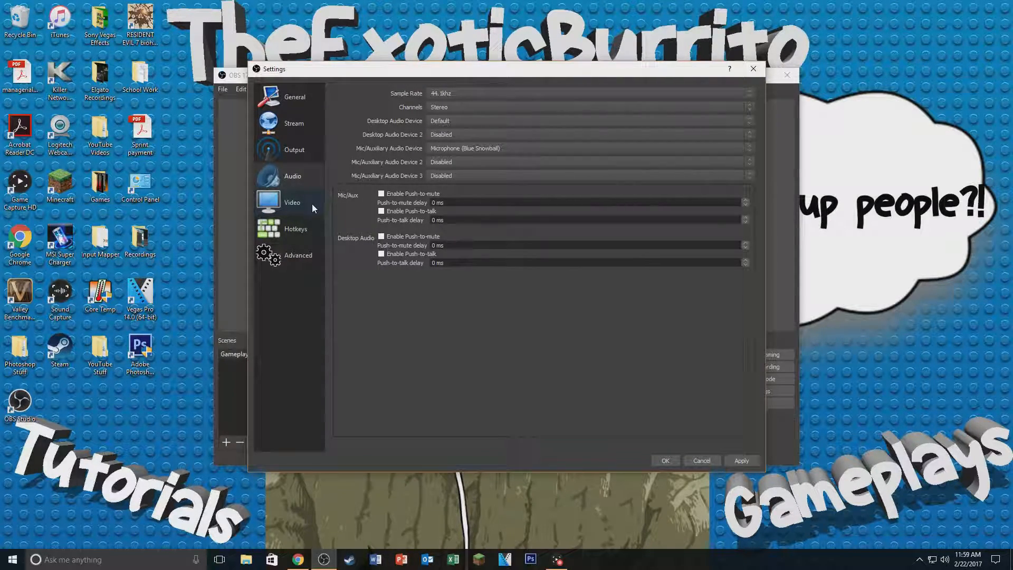
{"action": "left_click", "coordinate": [291, 203]}
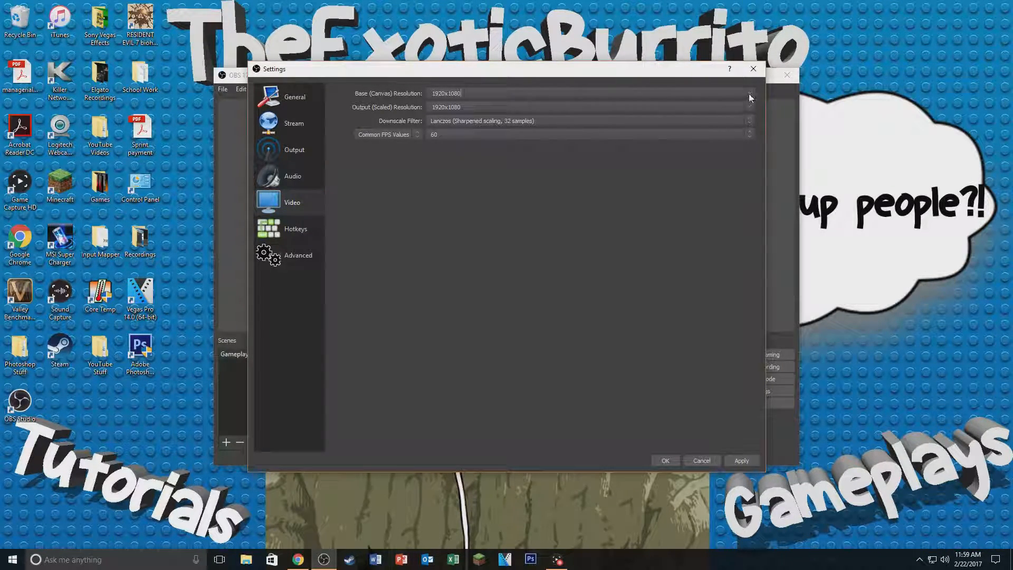
{"action": "mouse_move", "coordinate": [407, 108]}
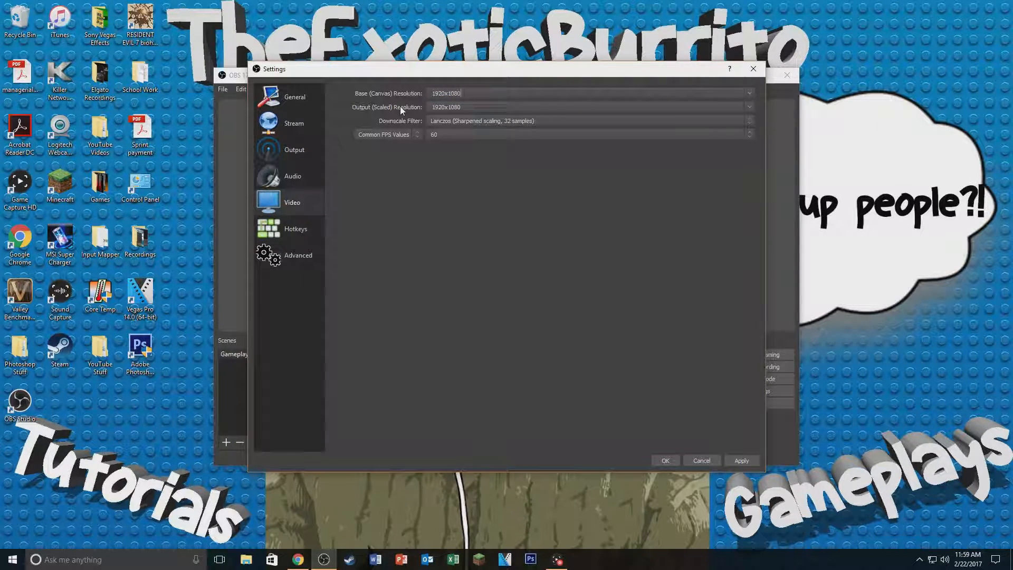
{"action": "left_click", "coordinate": [749, 107]}
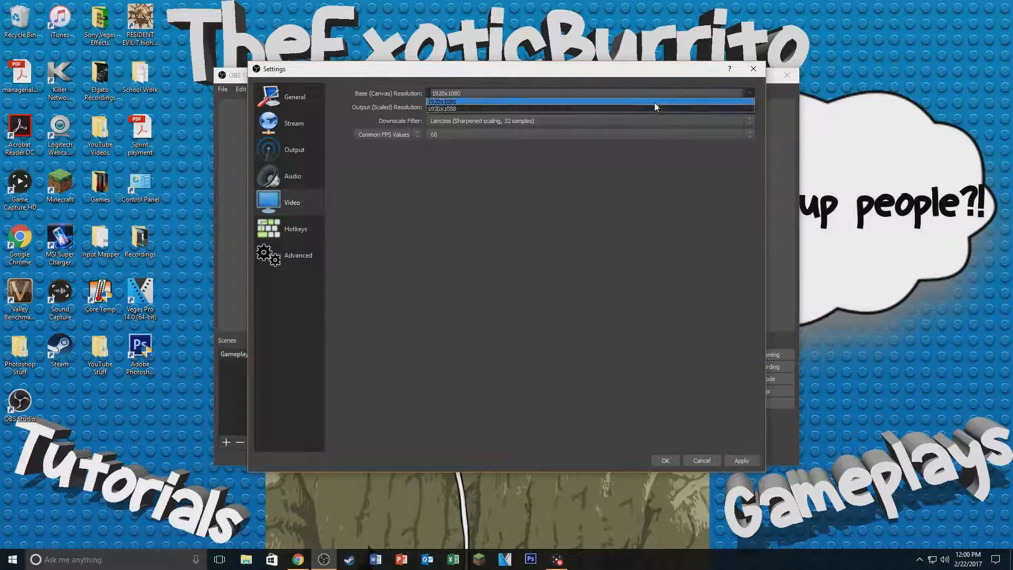
{"action": "left_click", "coordinate": [442, 101]}
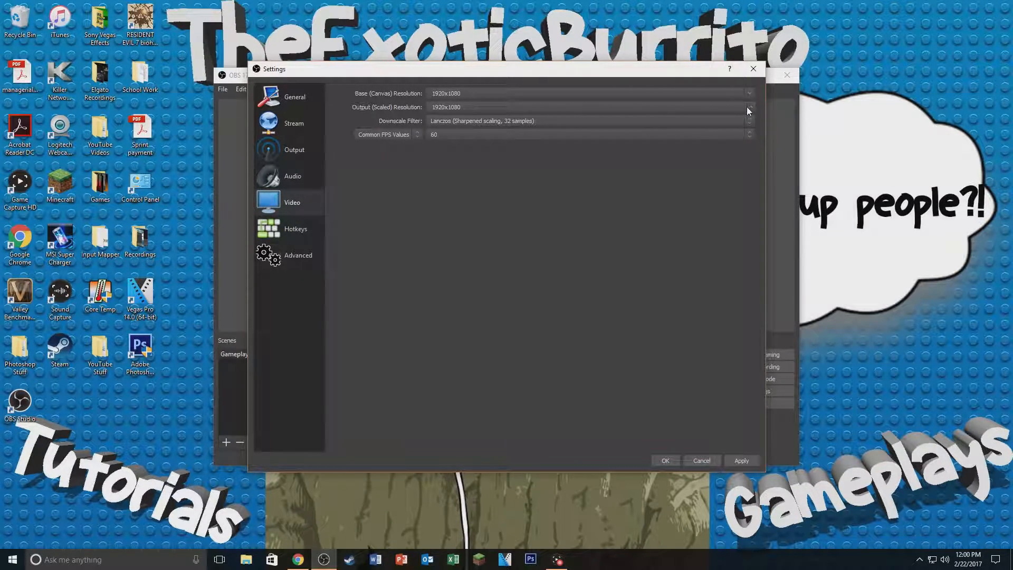
{"action": "left_click", "coordinate": [749, 106]}
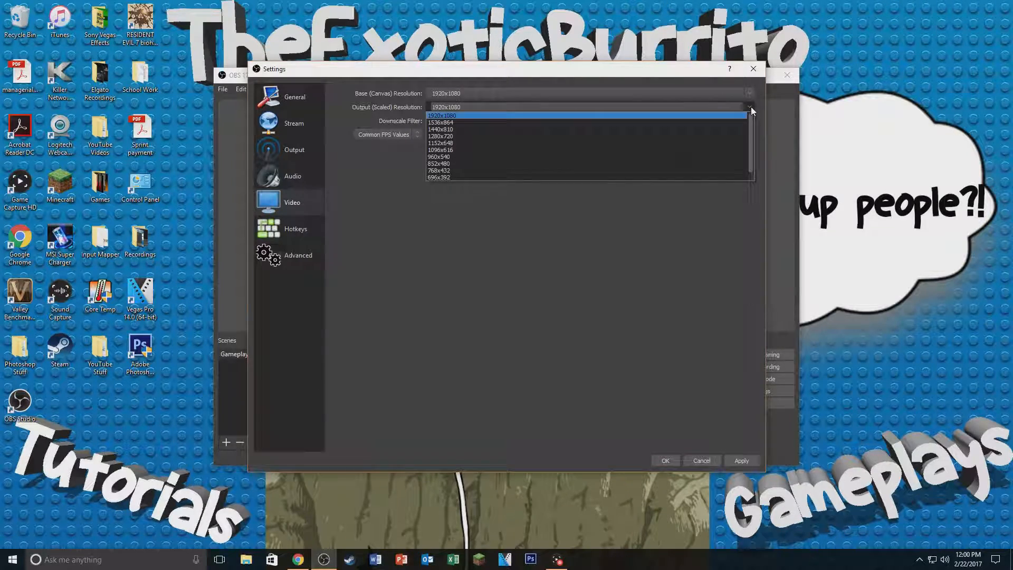
{"action": "mouse_move", "coordinate": [480, 116]}
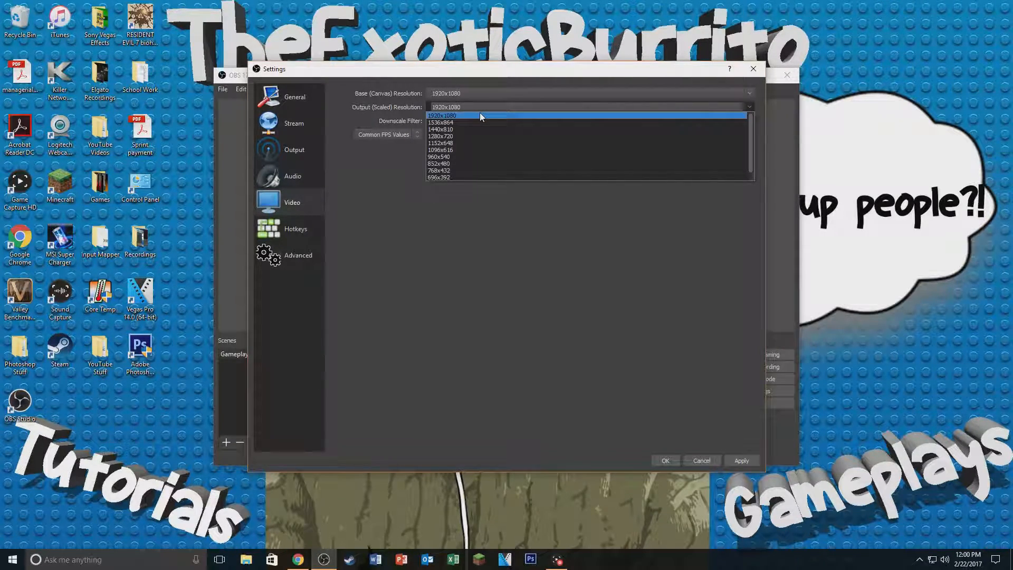
{"action": "left_click", "coordinate": [443, 115]}
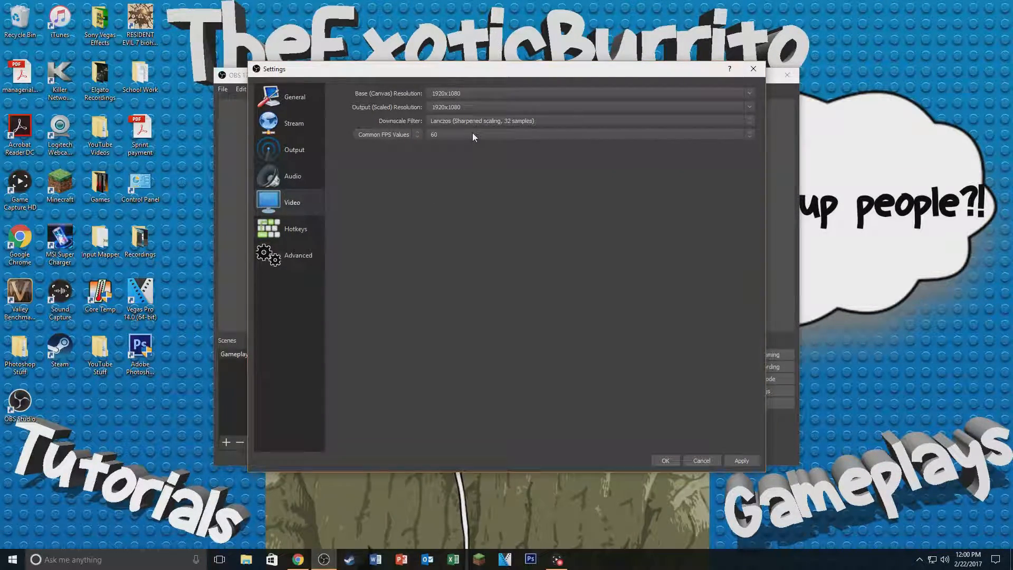
{"action": "left_click", "coordinate": [748, 106]}
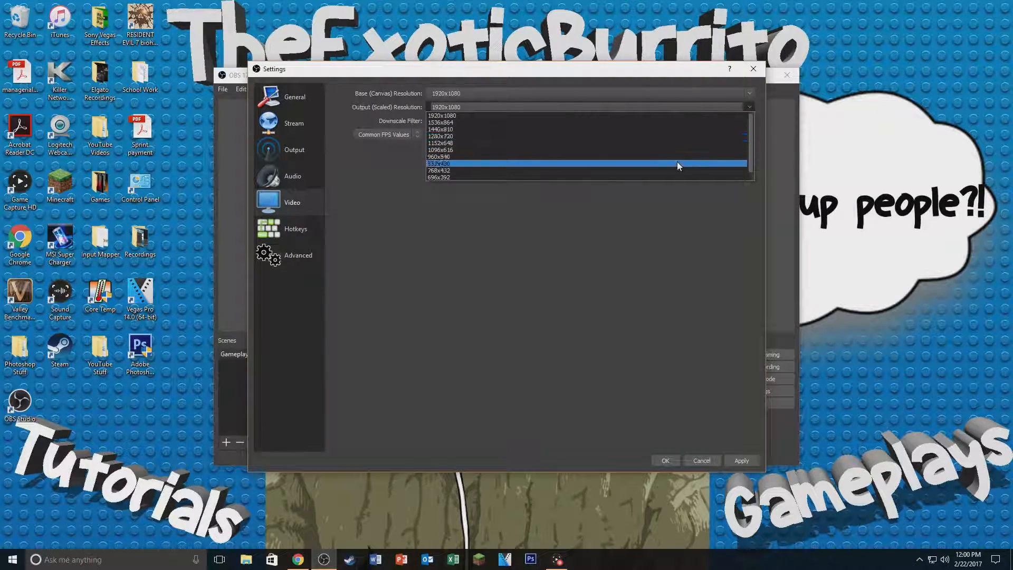
{"action": "left_click", "coordinate": [443, 116]}
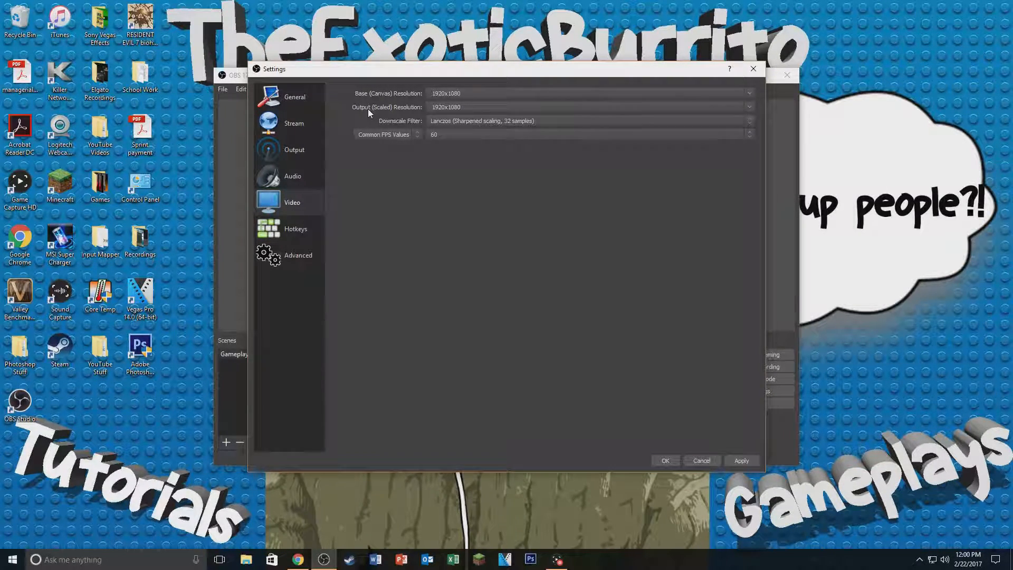
{"action": "mouse_move", "coordinate": [406, 130]}
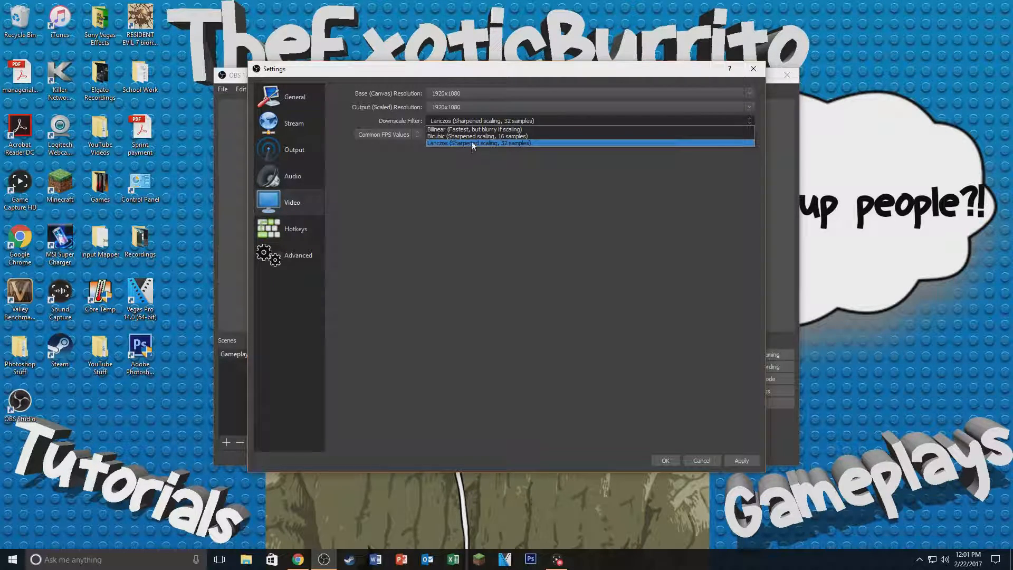
Step: Keep the Lanczos downscale filter and 60 FPS, then view the Hotkeys page
{"action": "left_click", "coordinate": [478, 143]}
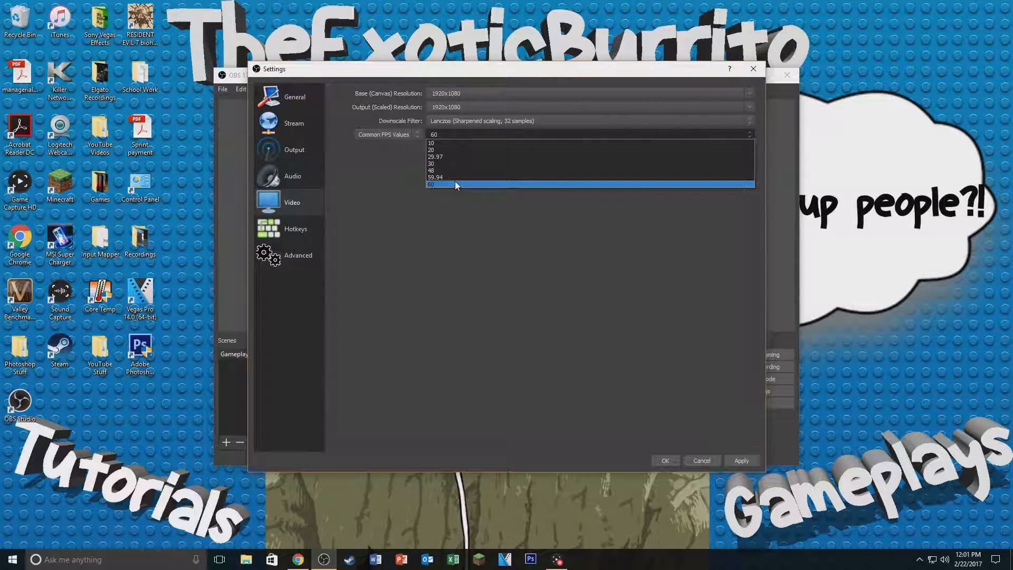
{"action": "left_click", "coordinate": [455, 184]}
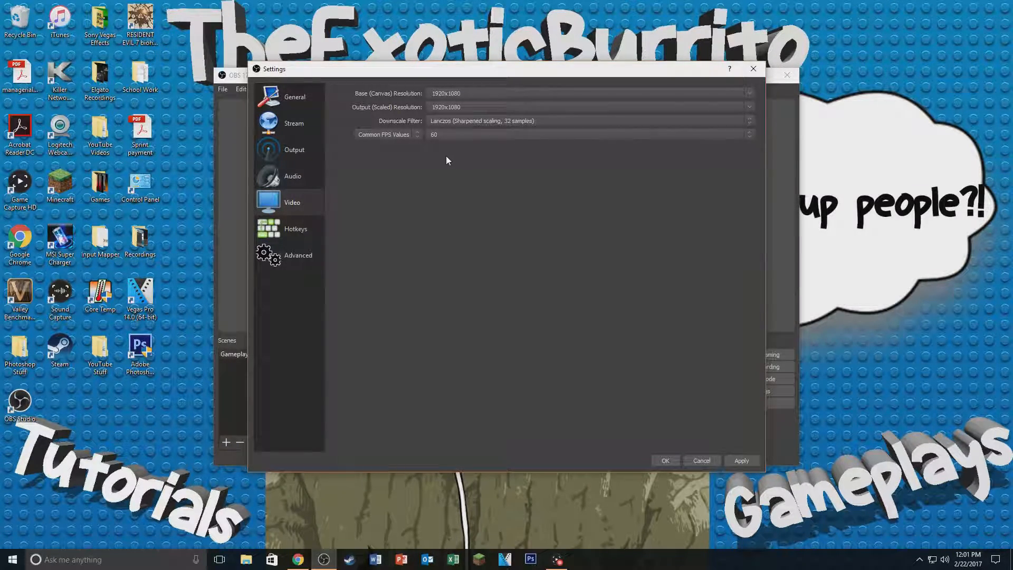
{"action": "left_click", "coordinate": [295, 228]}
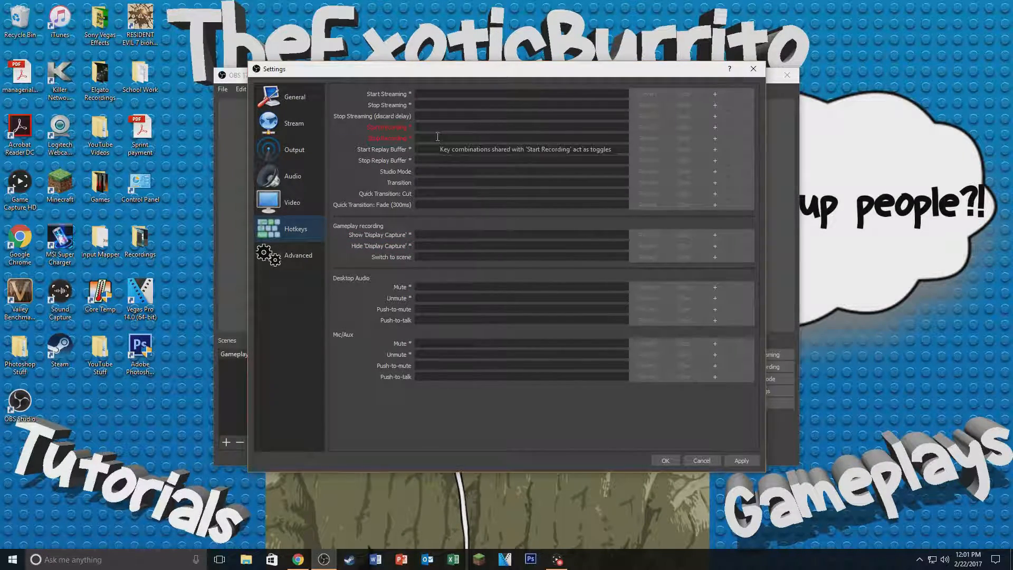
{"action": "mouse_move", "coordinate": [401, 147]}
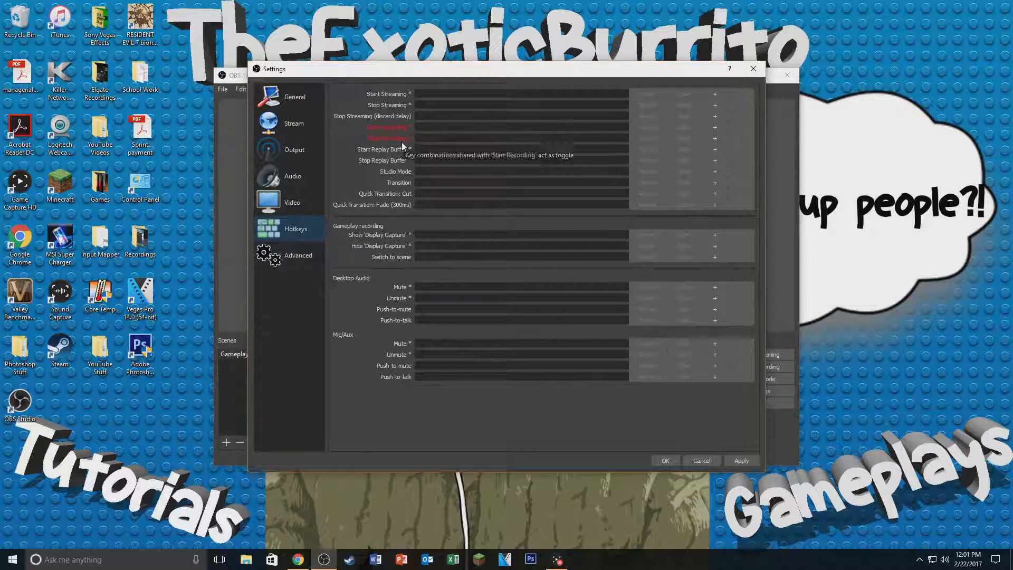
{"action": "mouse_move", "coordinate": [443, 363]}
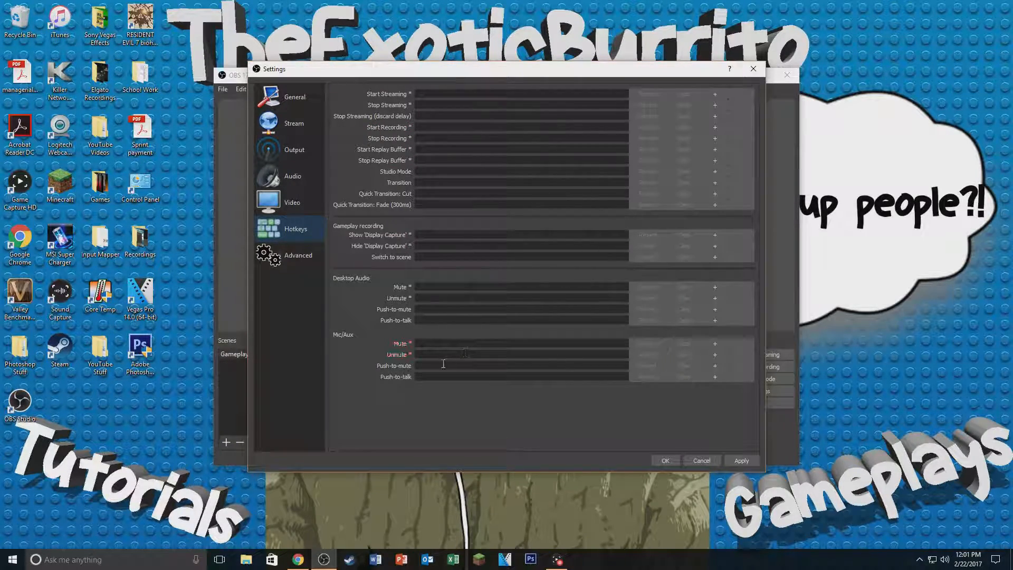
Step: Change process priority from Normal to Above Normal on the Advanced page
{"action": "left_click", "coordinate": [297, 255]}
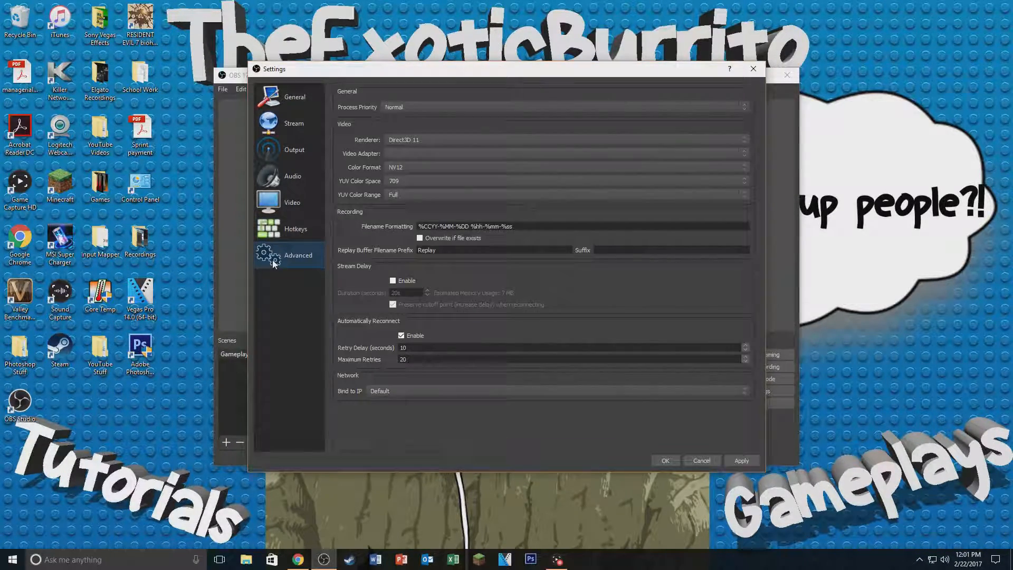
{"action": "mouse_move", "coordinate": [288, 334]}
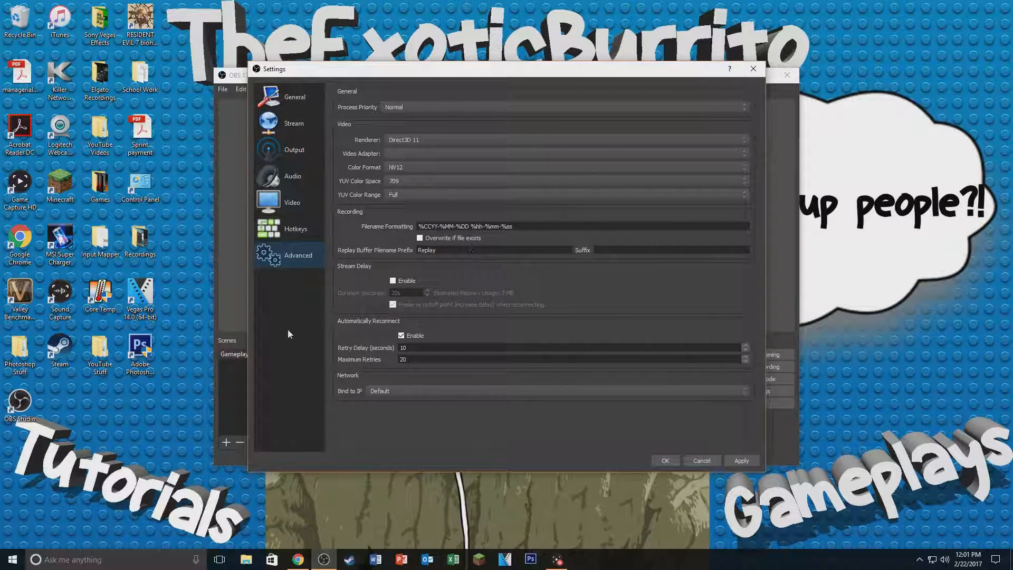
{"action": "mouse_move", "coordinate": [371, 304]}
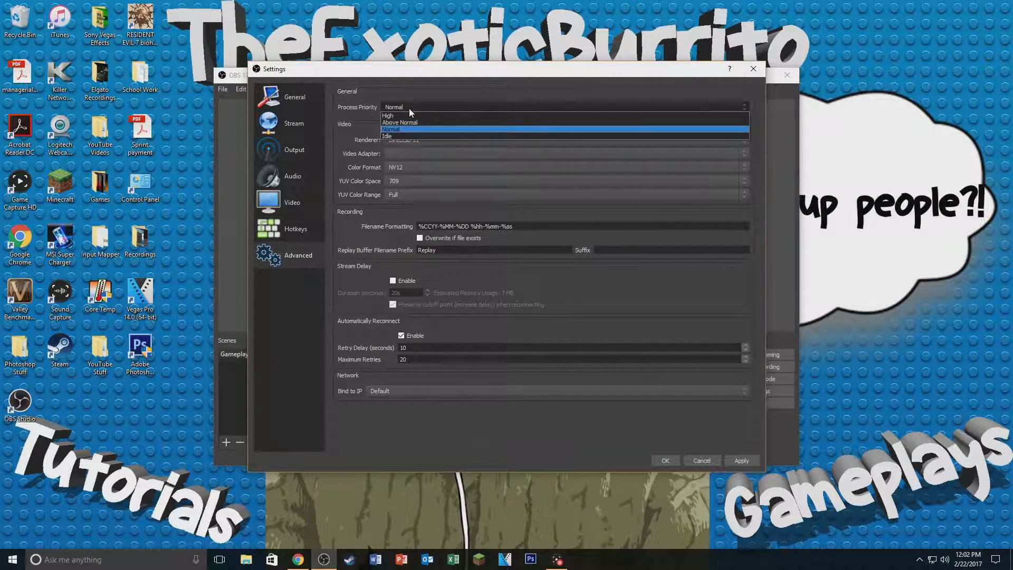
{"action": "left_click", "coordinate": [389, 129]}
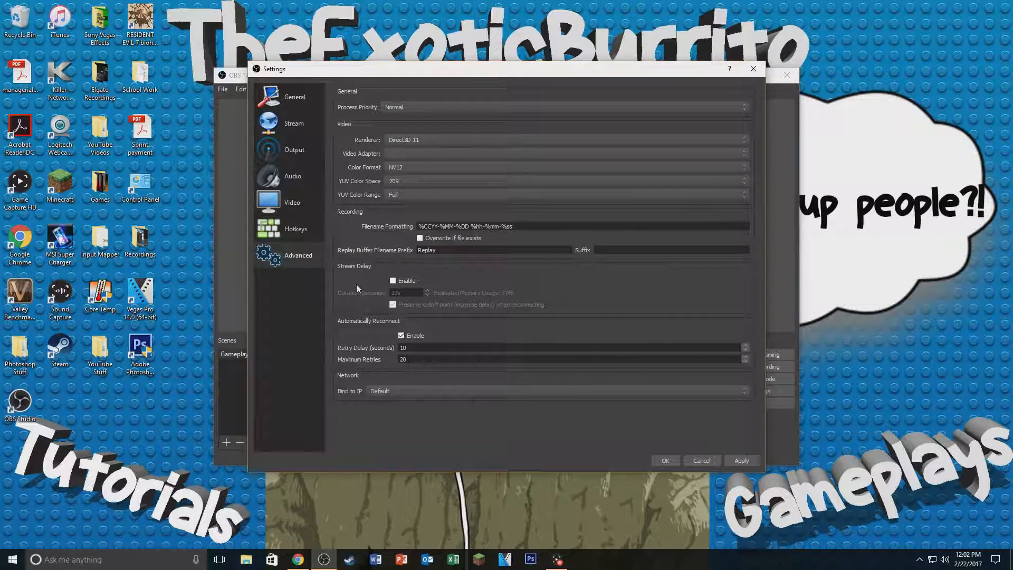
{"action": "mouse_move", "coordinate": [435, 298]}
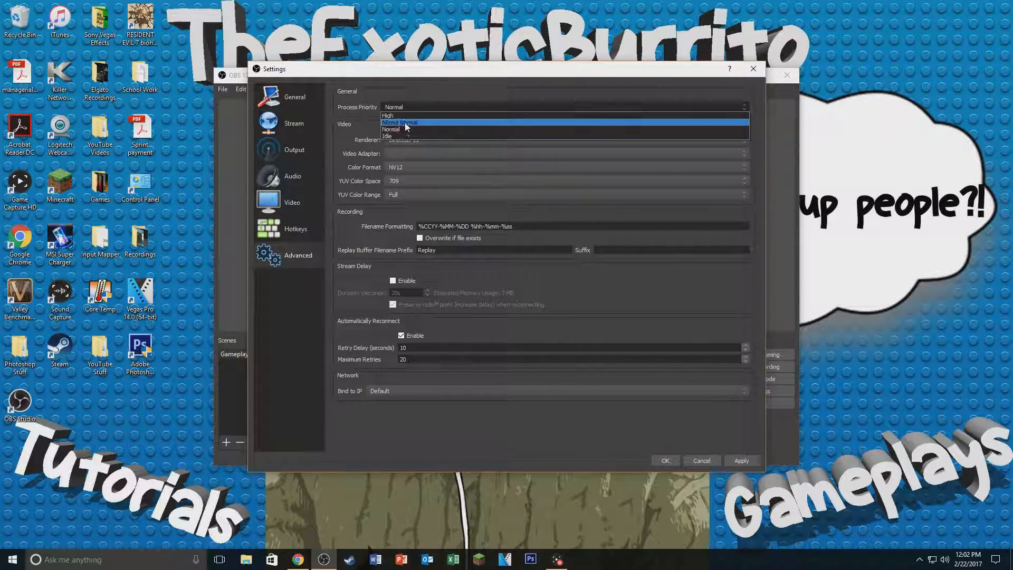
{"action": "left_click", "coordinate": [400, 123]}
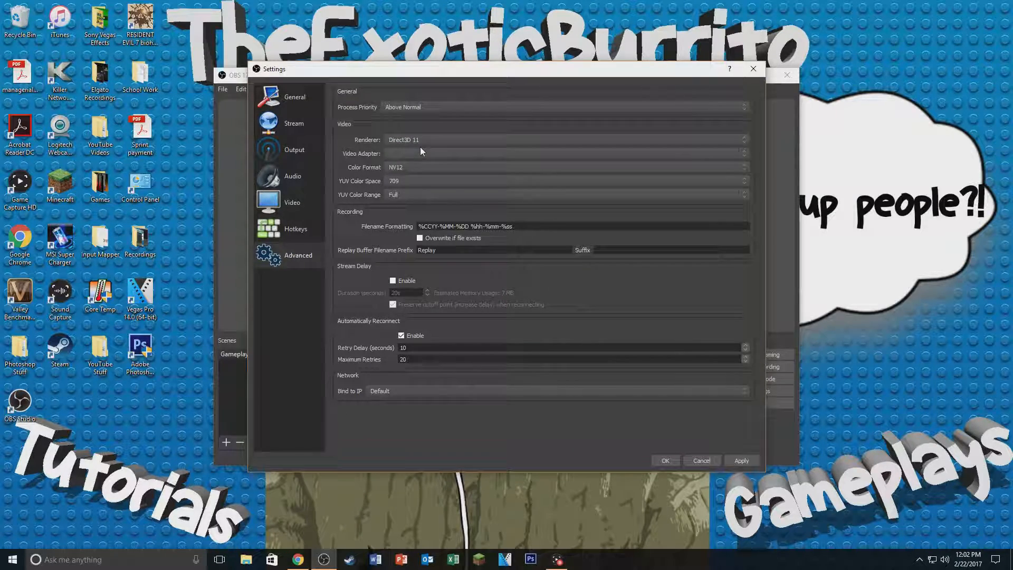
{"action": "mouse_move", "coordinate": [610, 161]}
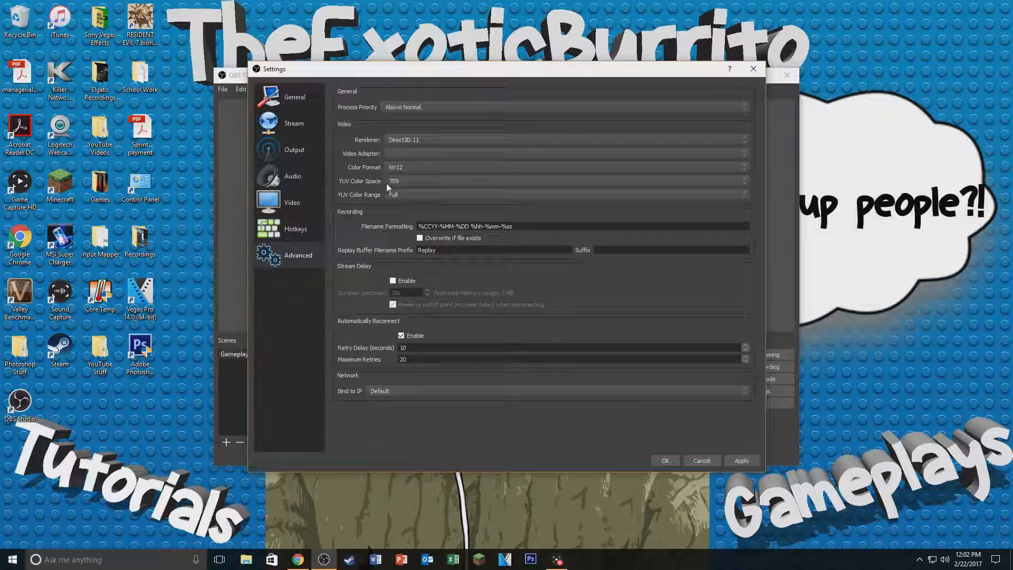
{"action": "mouse_move", "coordinate": [415, 159]}
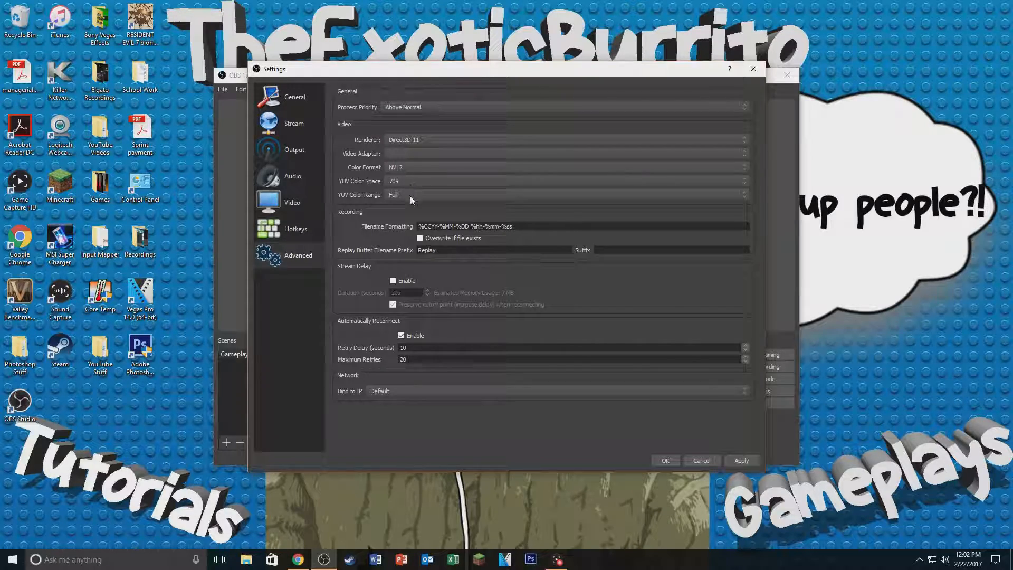
{"action": "mouse_move", "coordinate": [419, 185]}
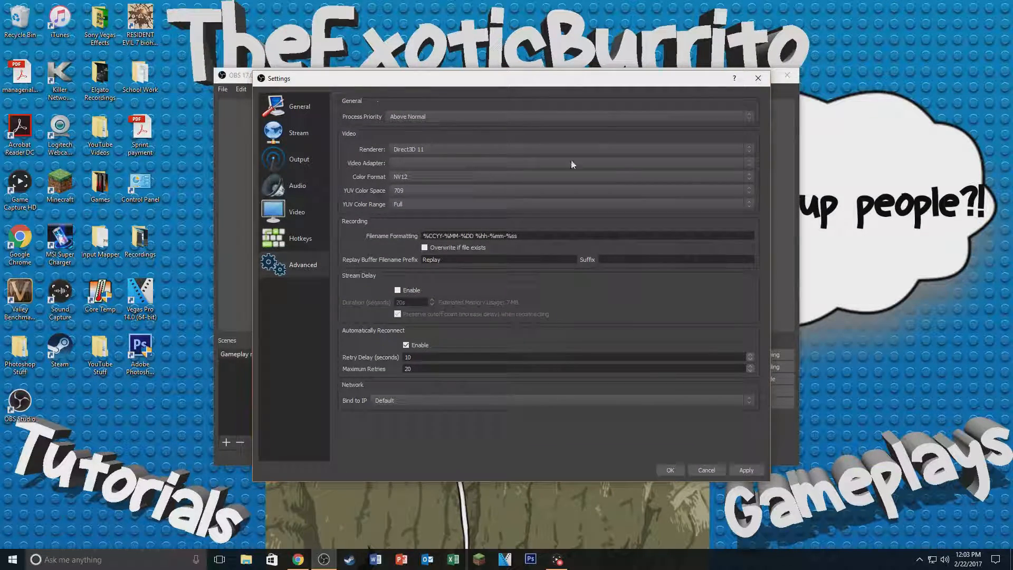
{"action": "mouse_move", "coordinate": [766, 198]}
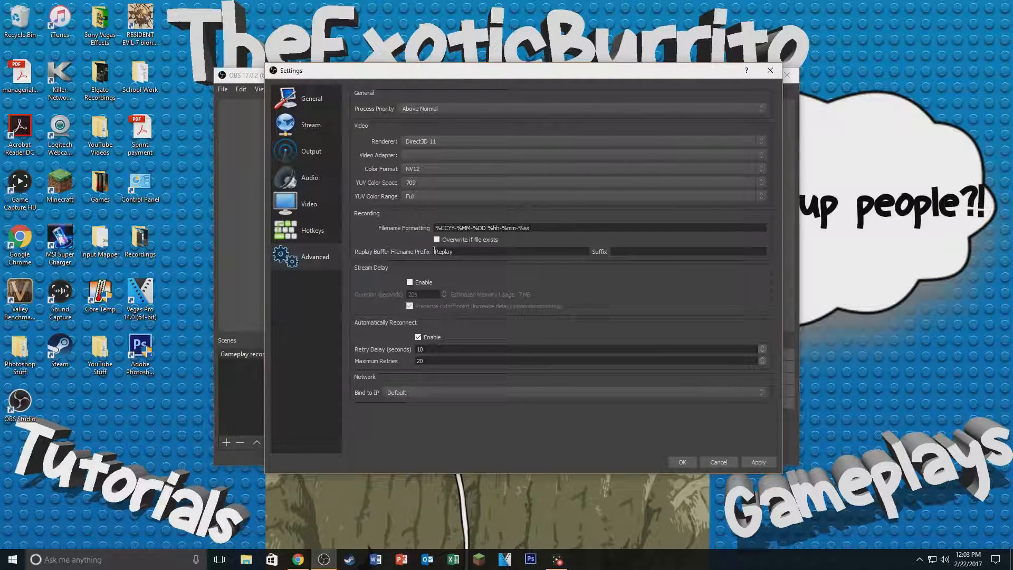
{"action": "mouse_move", "coordinate": [474, 282]}
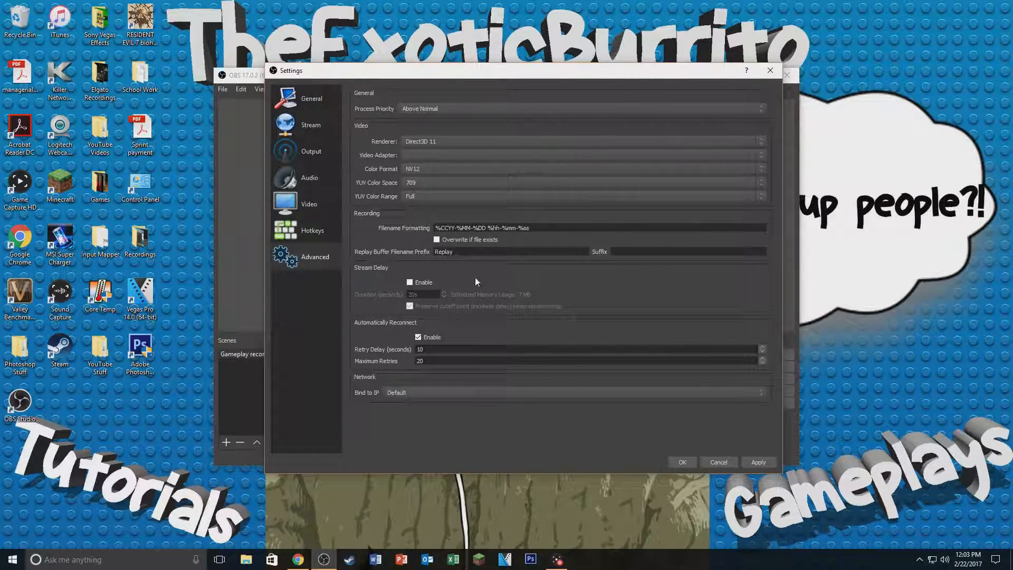
{"action": "mouse_move", "coordinate": [437, 378]}
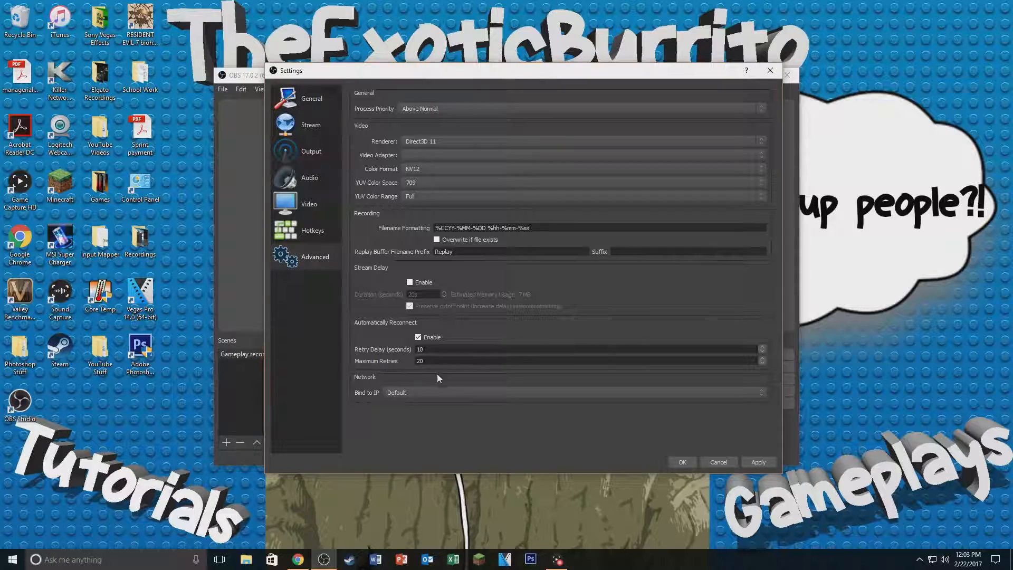
{"action": "mouse_move", "coordinate": [367, 361]}
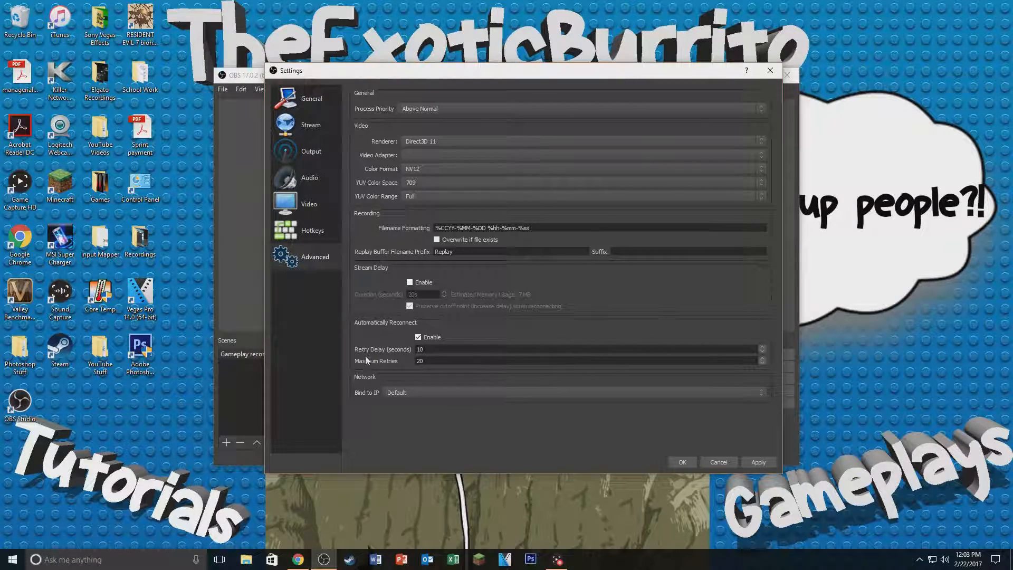